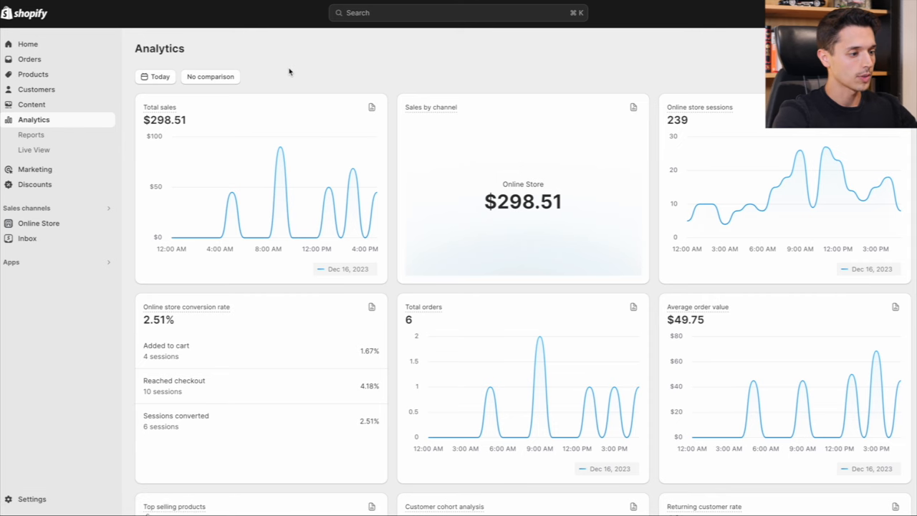
# Switch the Shopify analytics date range to last month, November 1–30, 2023.
pyautogui.click(155, 77)
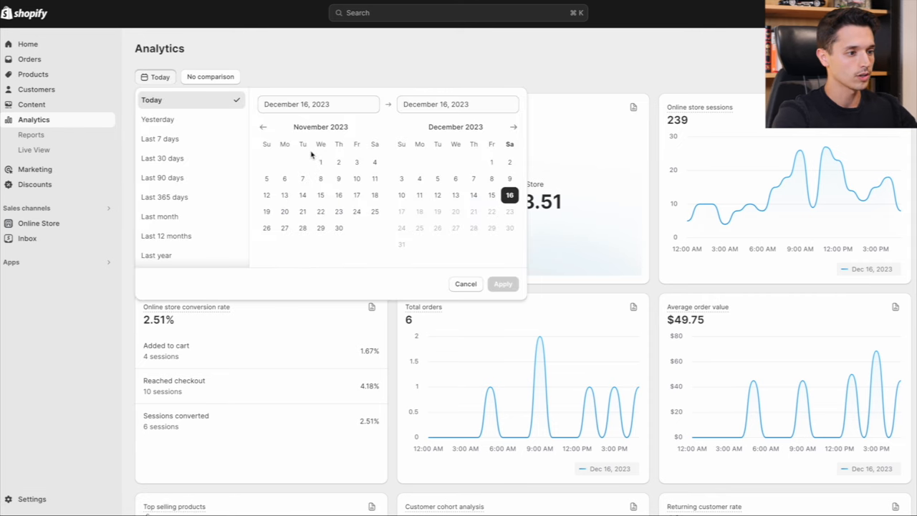
pyautogui.click(159, 216)
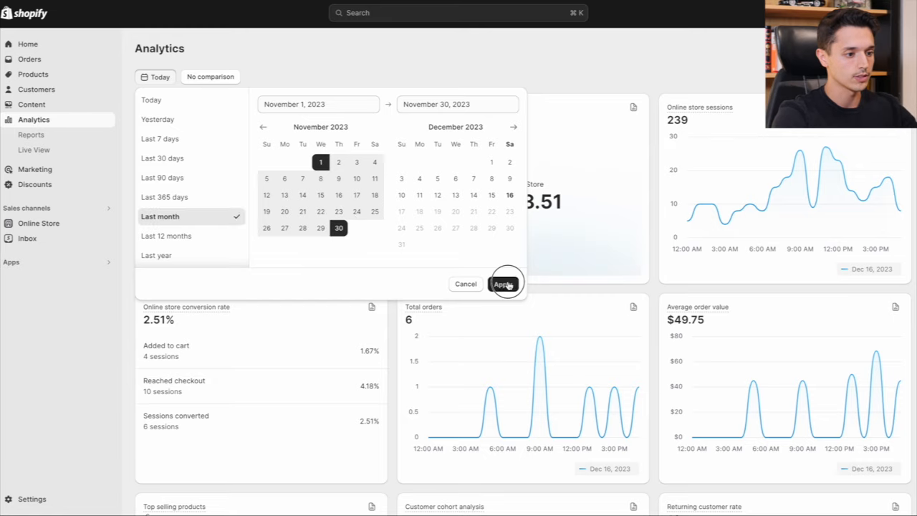
pyautogui.click(503, 284)
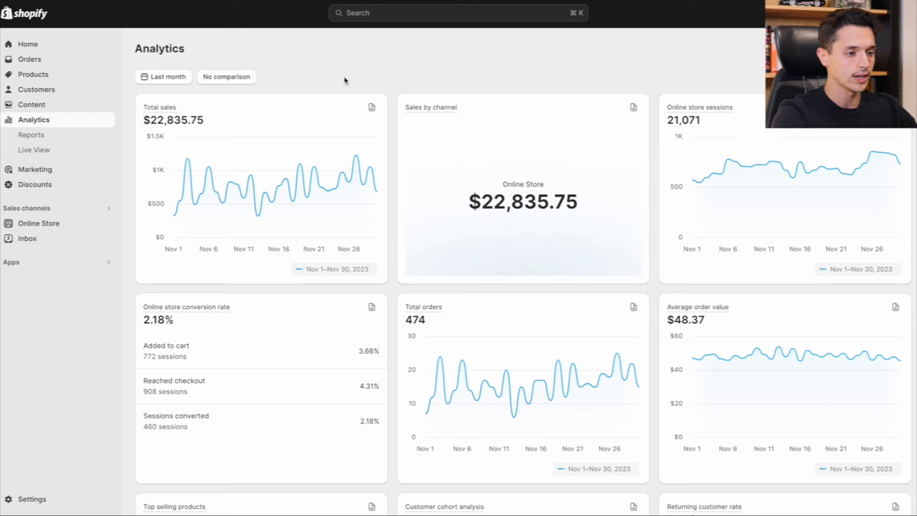
pyautogui.moveTo(375, 78)
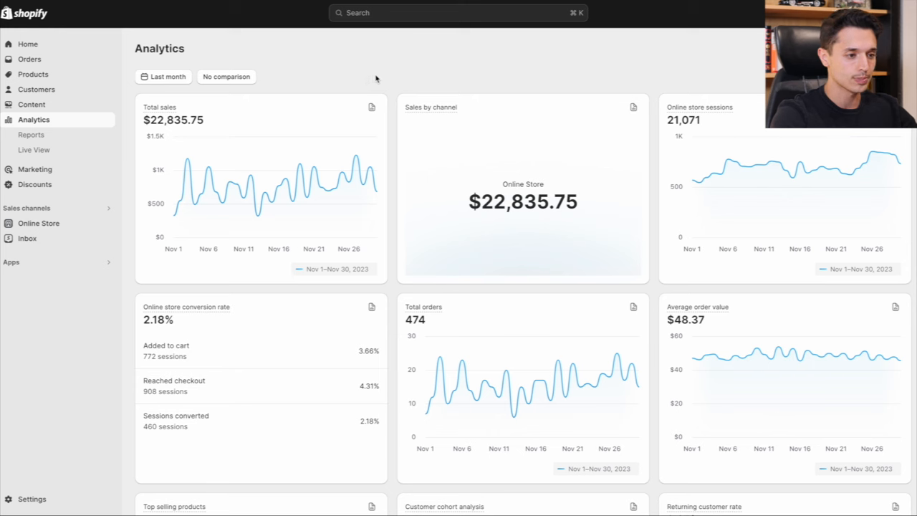
pyautogui.moveTo(278, 82)
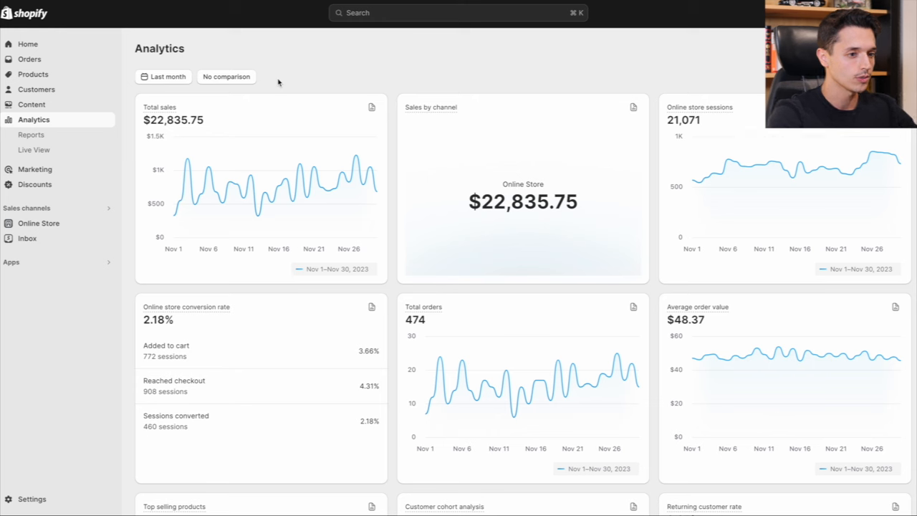
pyautogui.moveTo(218, 127)
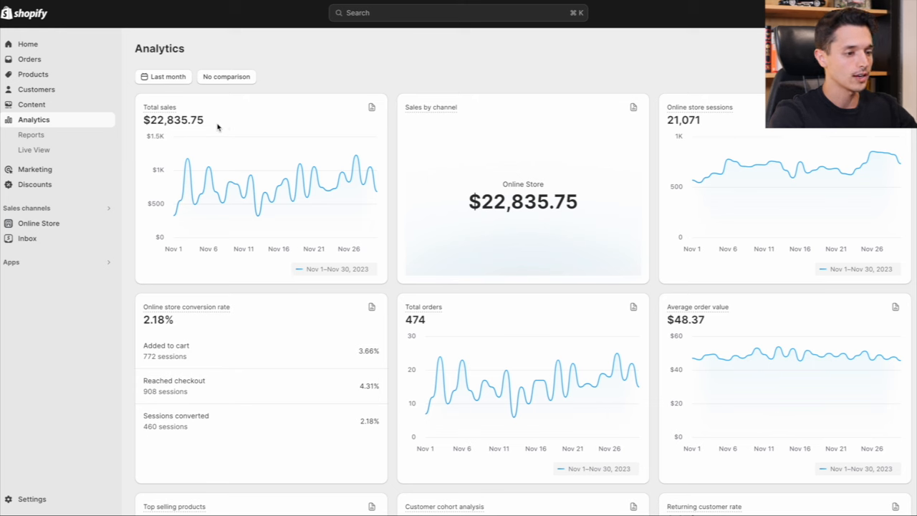
pyautogui.moveTo(225, 127)
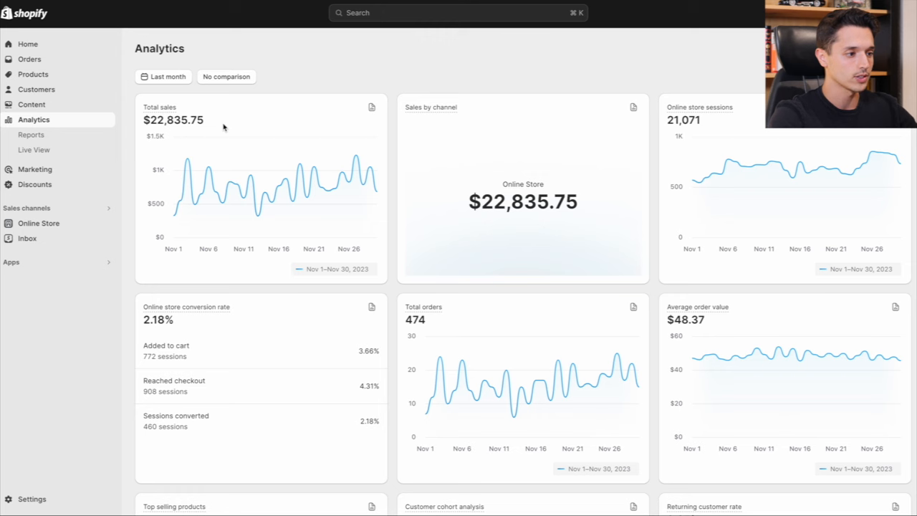
pyautogui.moveTo(219, 126)
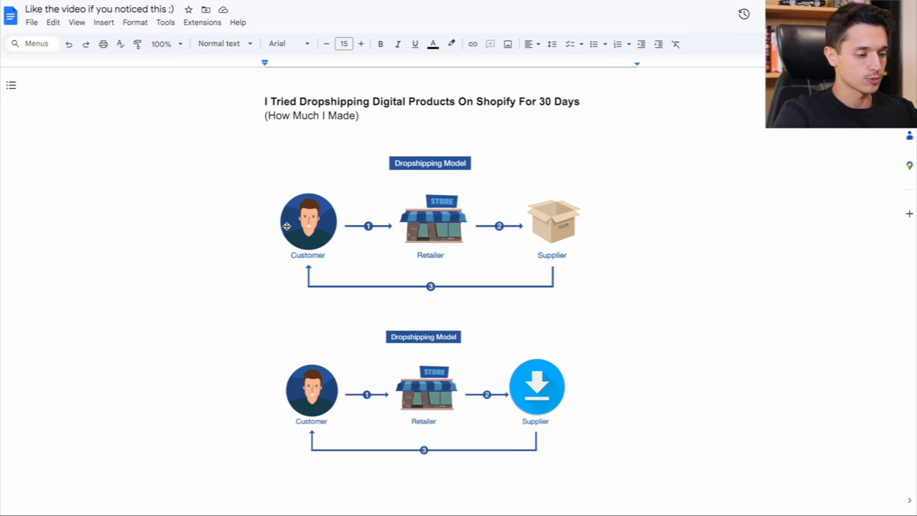
pyautogui.moveTo(396, 173)
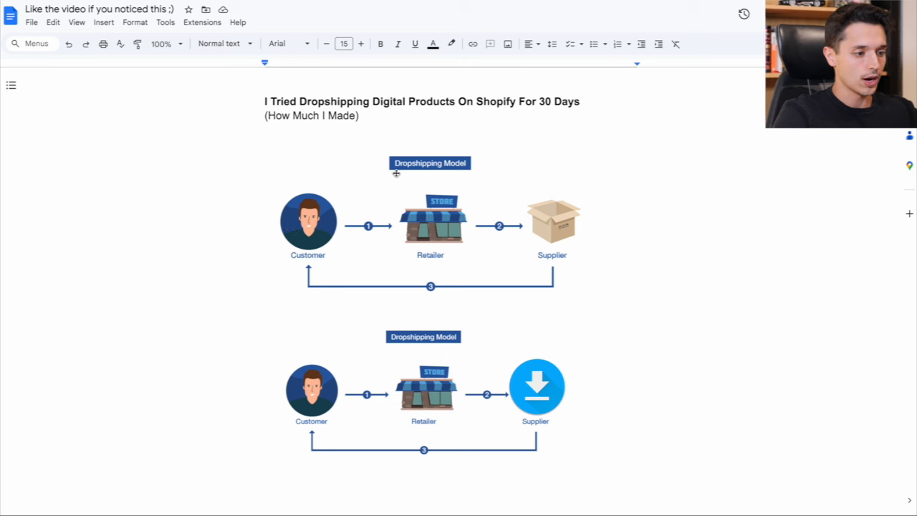
pyautogui.moveTo(358, 355)
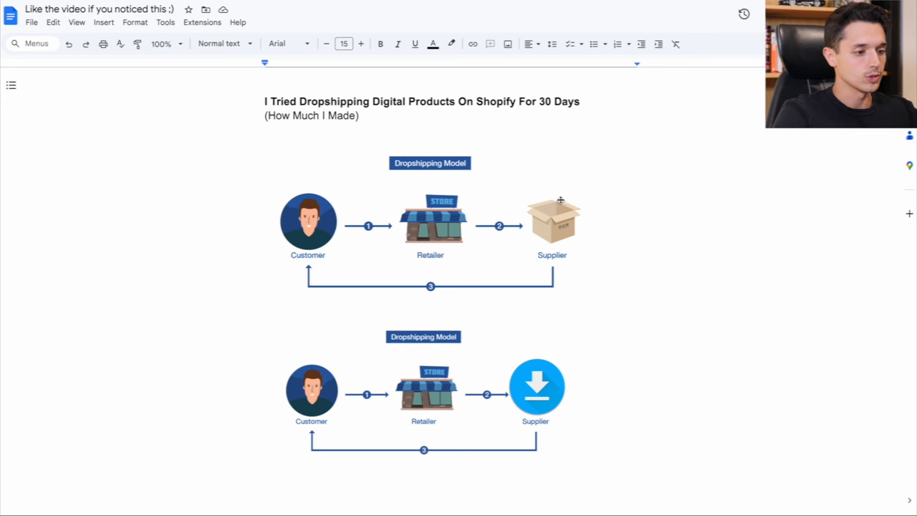
pyautogui.moveTo(351, 276)
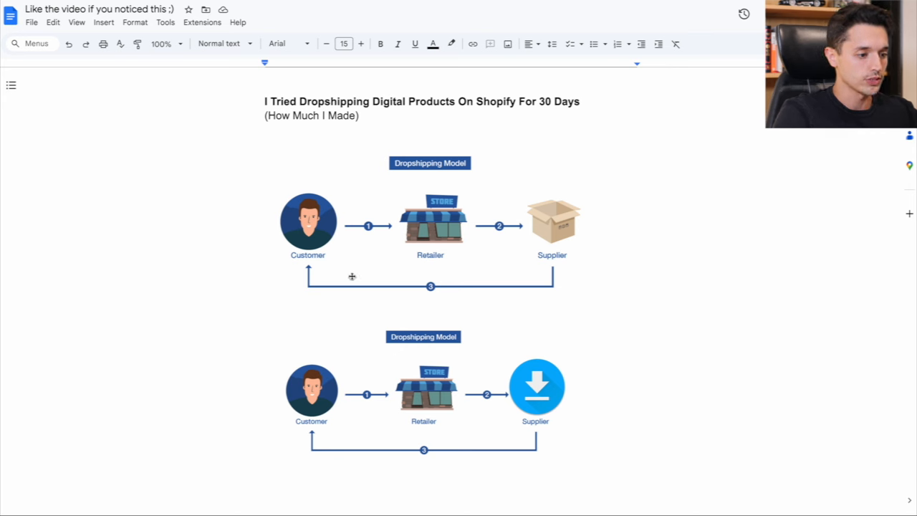
# Scroll past the two Dropshipping Model diagrams until the Step #1 heading appears.
pyautogui.scroll(-3)
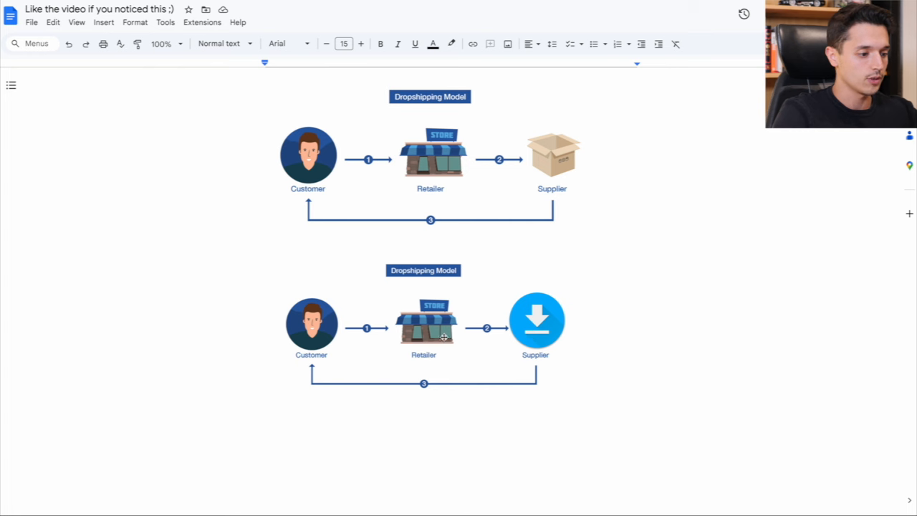
pyautogui.scroll(-3)
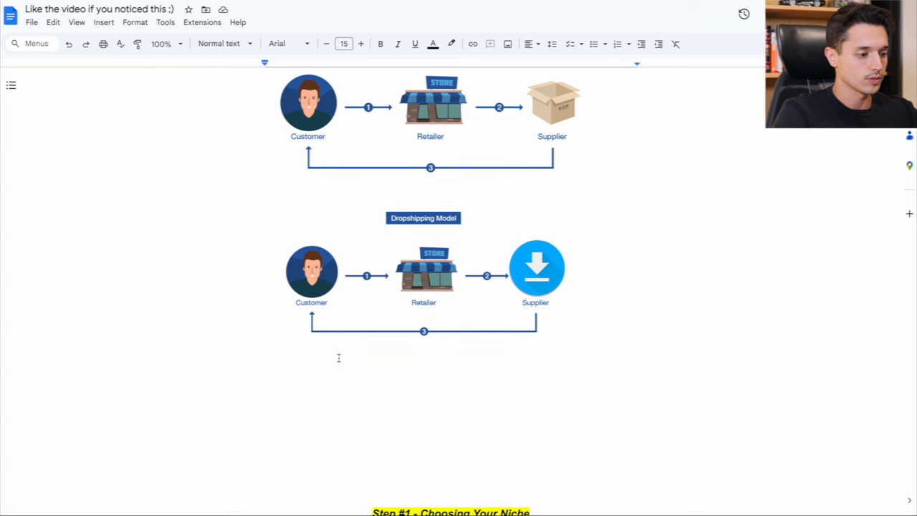
# Scroll through Step #1 - Choosing Your Niche to its Health, Wealth and Happiness lists.
pyautogui.scroll(-3)
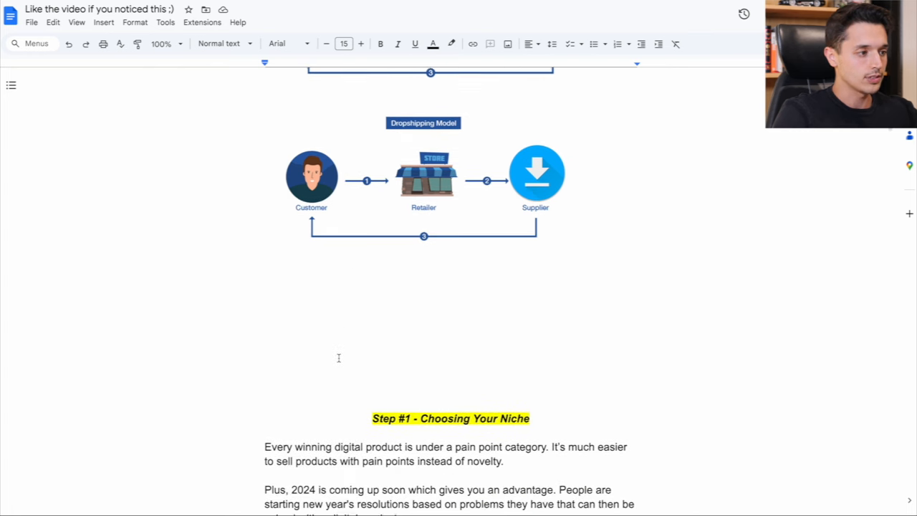
pyautogui.scroll(-3)
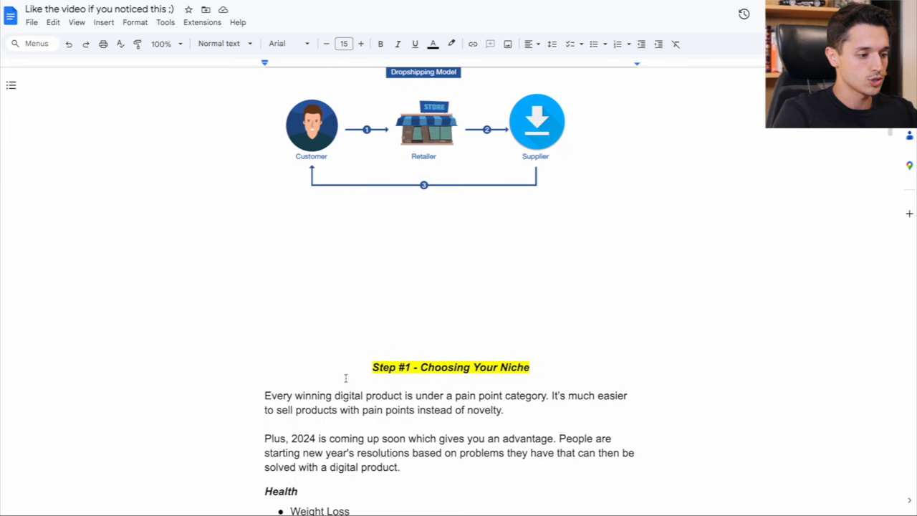
pyautogui.scroll(-3)
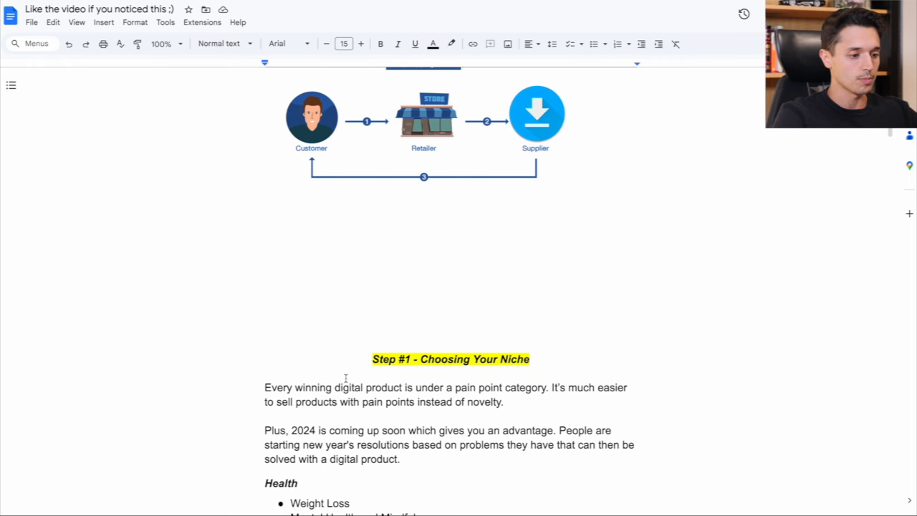
pyautogui.scroll(-3)
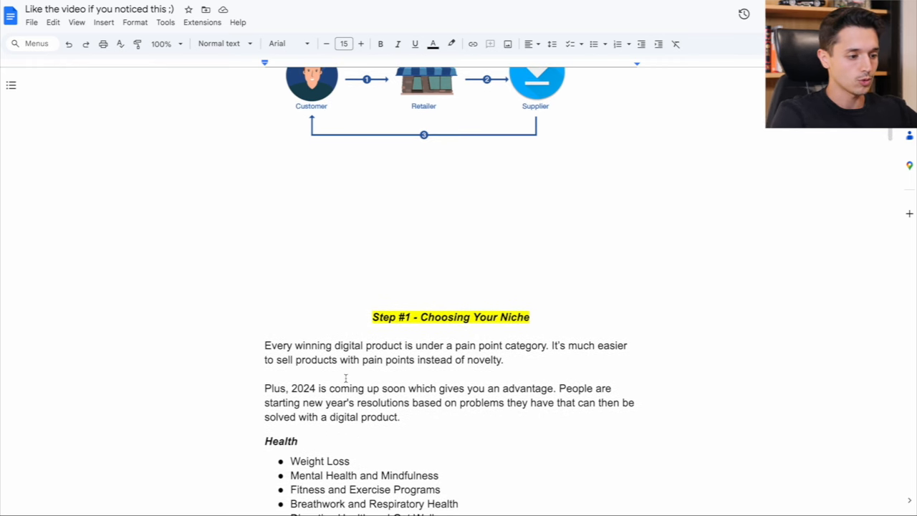
pyautogui.moveTo(237, 343)
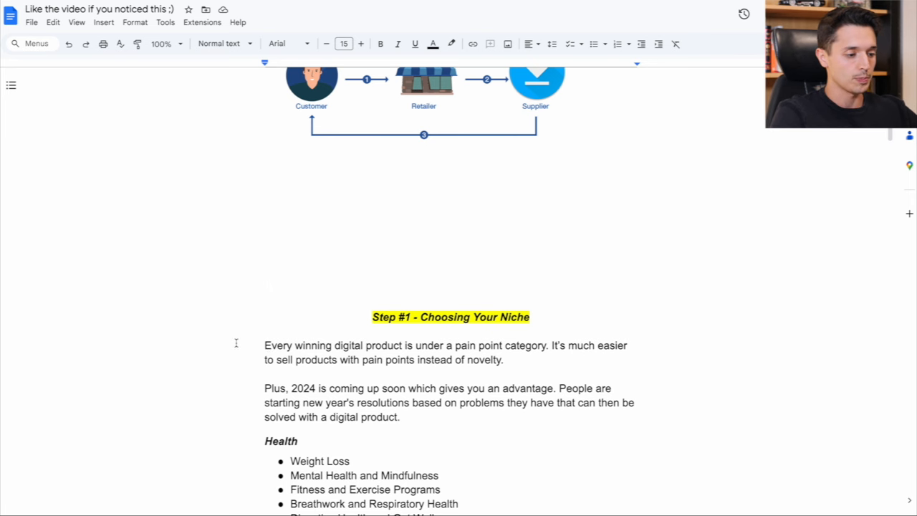
pyautogui.scroll(-3)
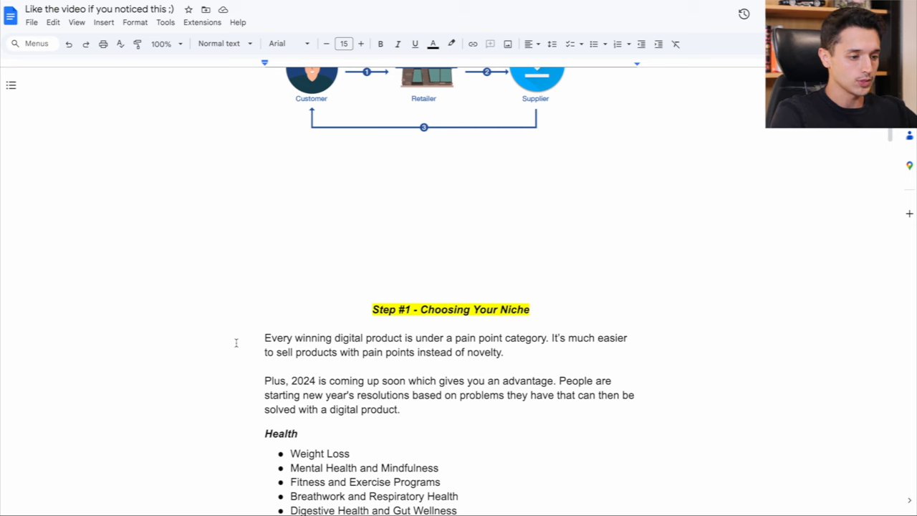
pyautogui.scroll(-3)
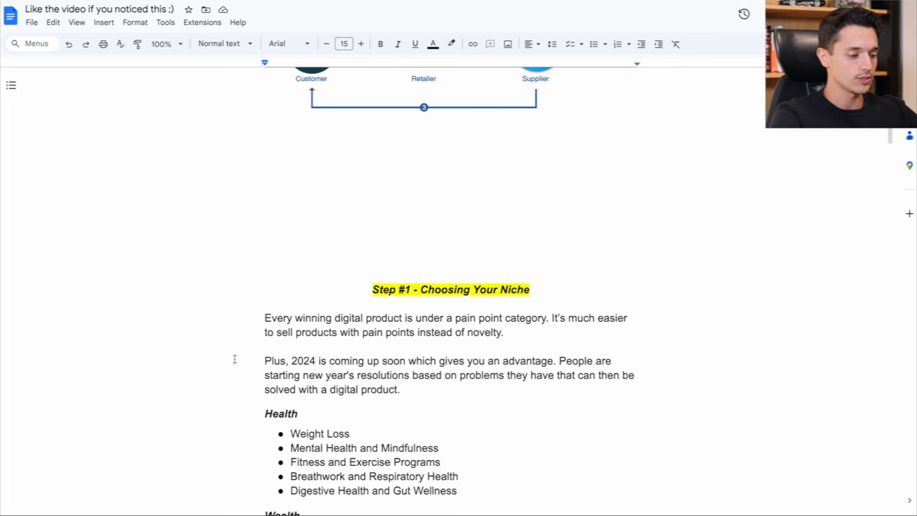
pyautogui.scroll(-3)
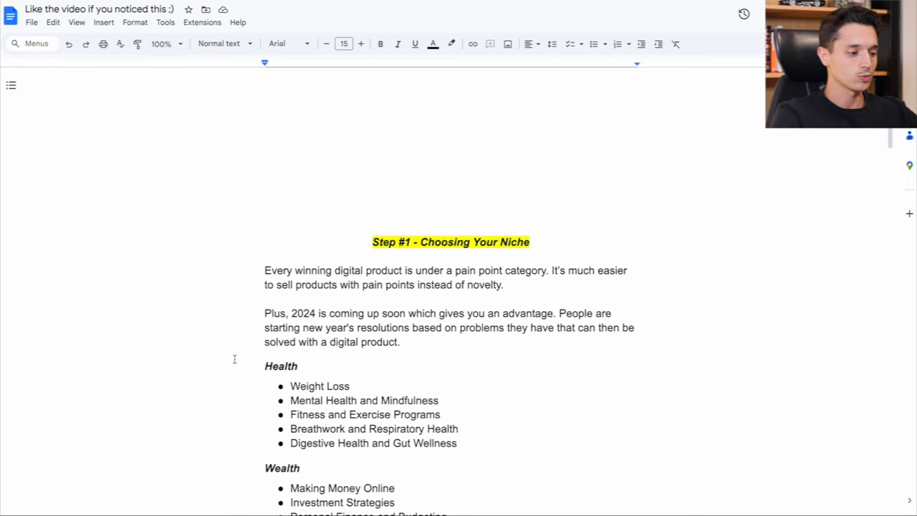
pyautogui.scroll(-3)
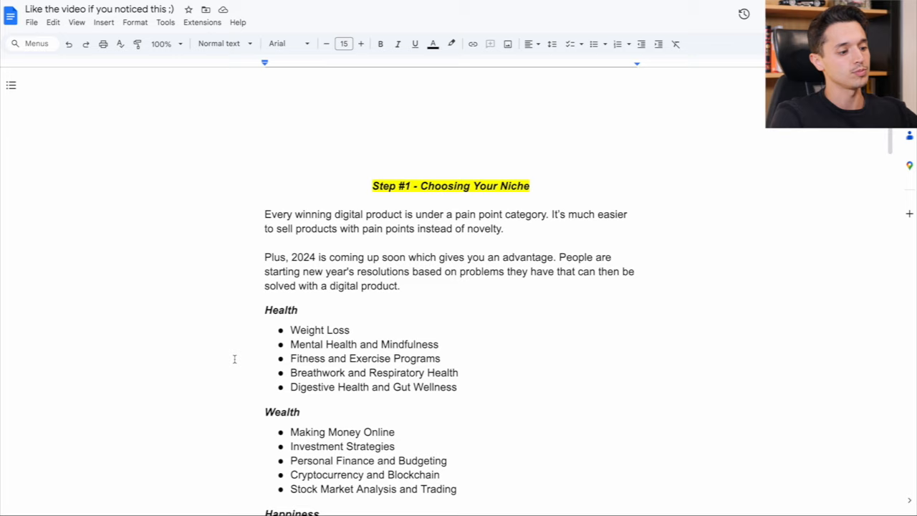
pyautogui.scroll(-3)
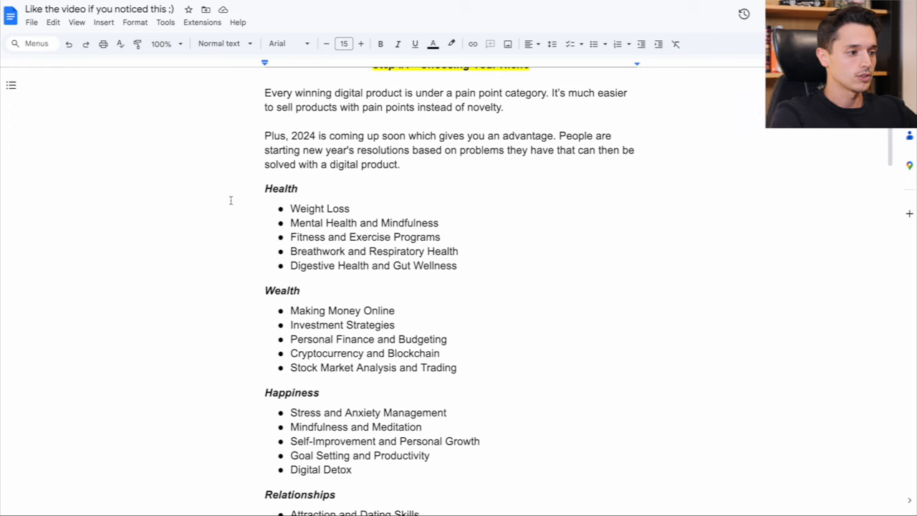
pyautogui.moveTo(229, 261)
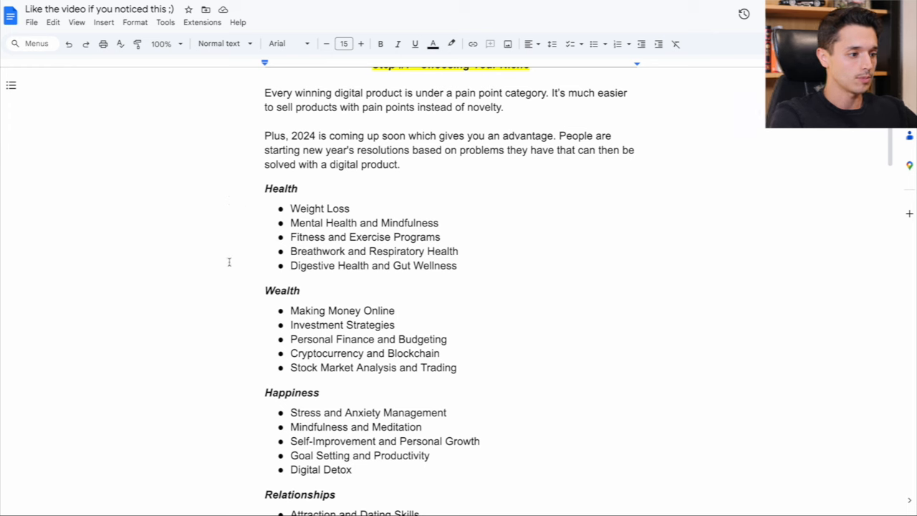
# Scroll past the Relationships niche list to Step #2 - Choose Your Product To Sell.
pyautogui.scroll(-3)
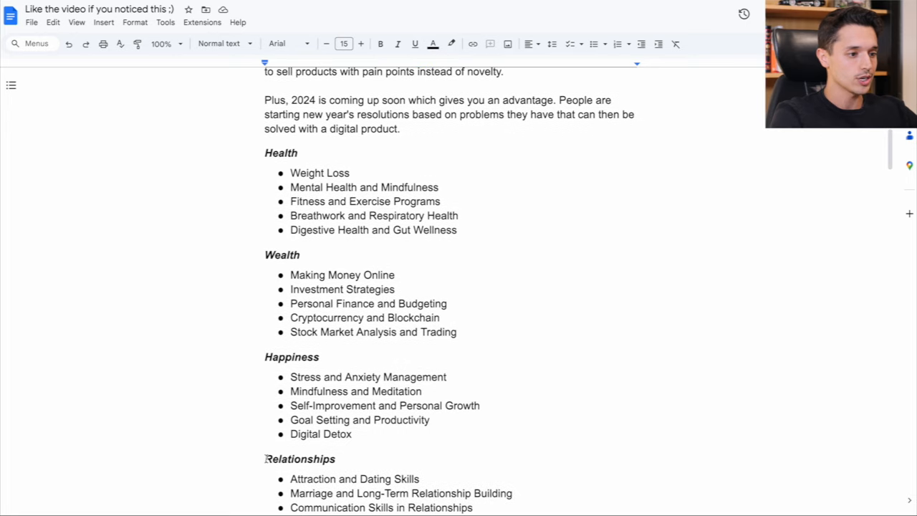
pyautogui.scroll(-3)
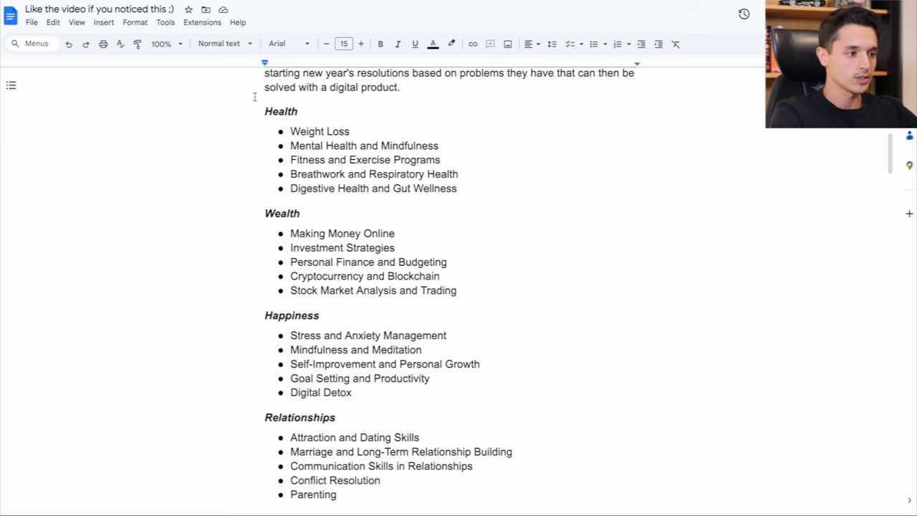
pyautogui.scroll(-3)
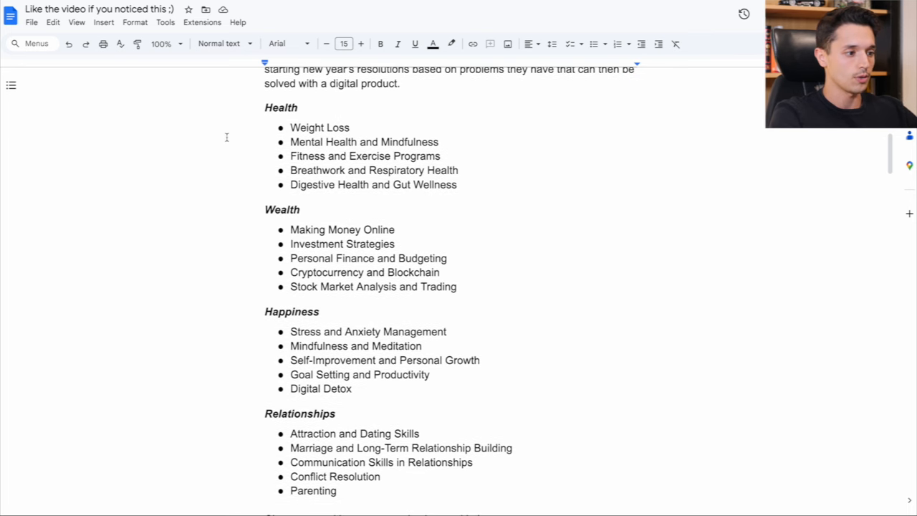
pyautogui.moveTo(173, 185)
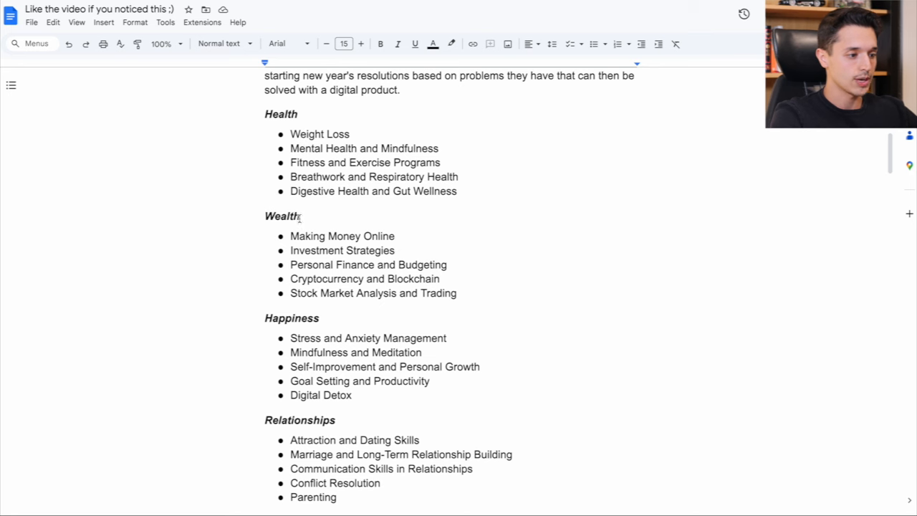
pyautogui.scroll(-3)
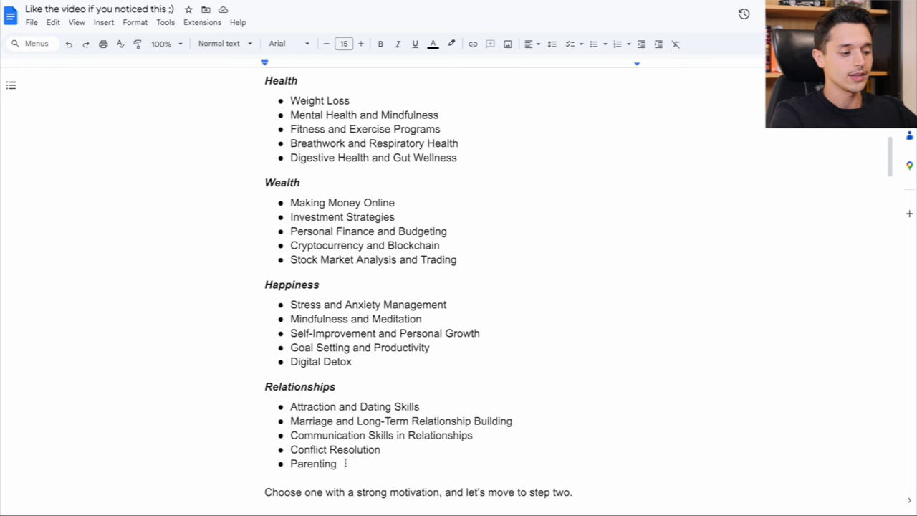
pyautogui.moveTo(361, 353)
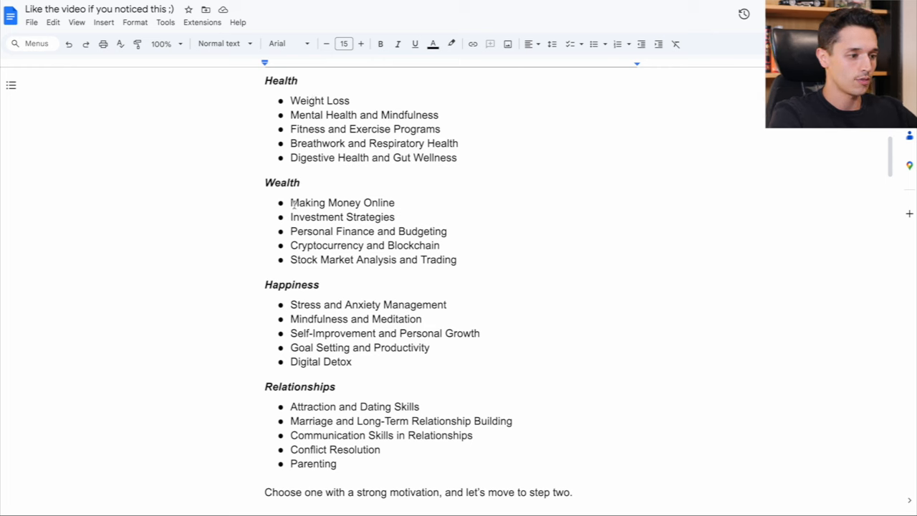
pyautogui.moveTo(239, 214)
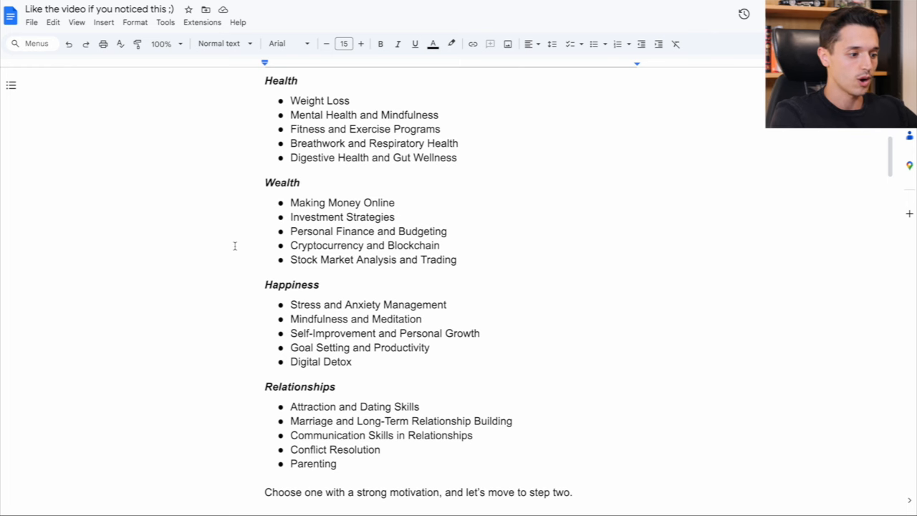
pyautogui.moveTo(210, 328)
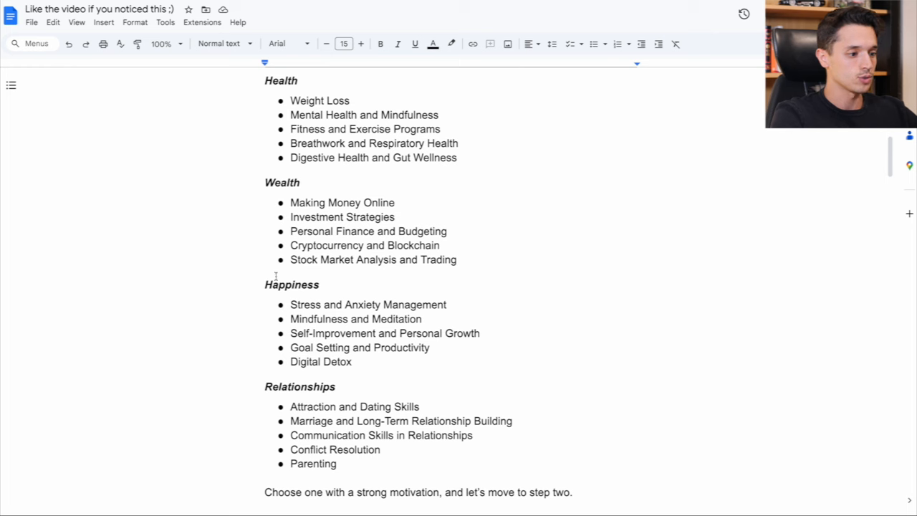
pyautogui.moveTo(246, 240)
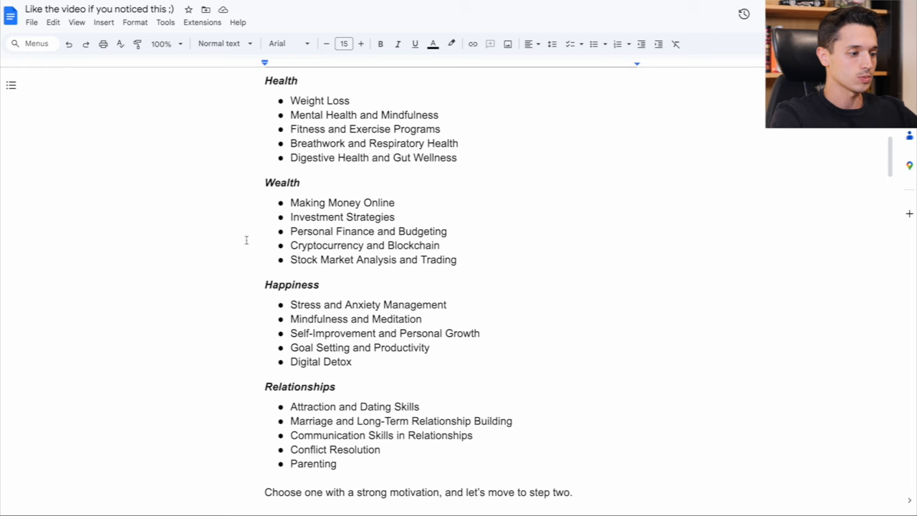
pyautogui.moveTo(247, 278)
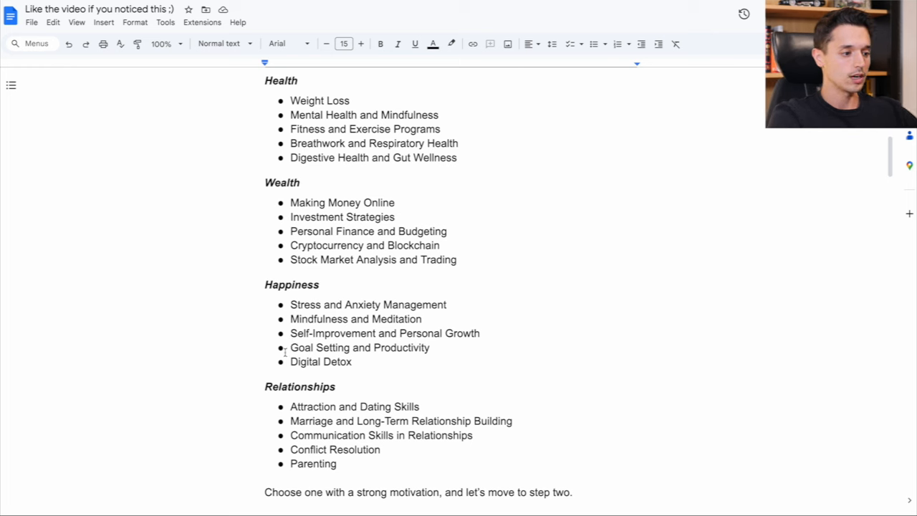
pyautogui.moveTo(236, 350)
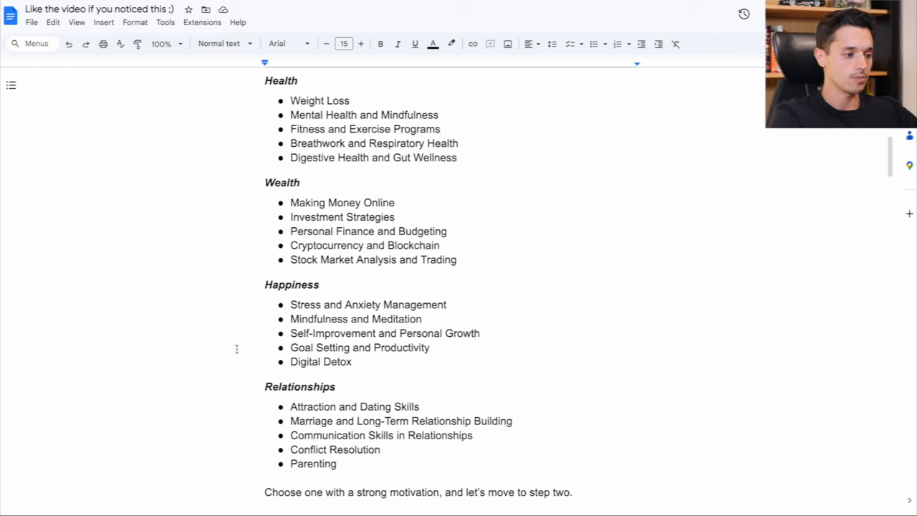
pyautogui.scroll(-3)
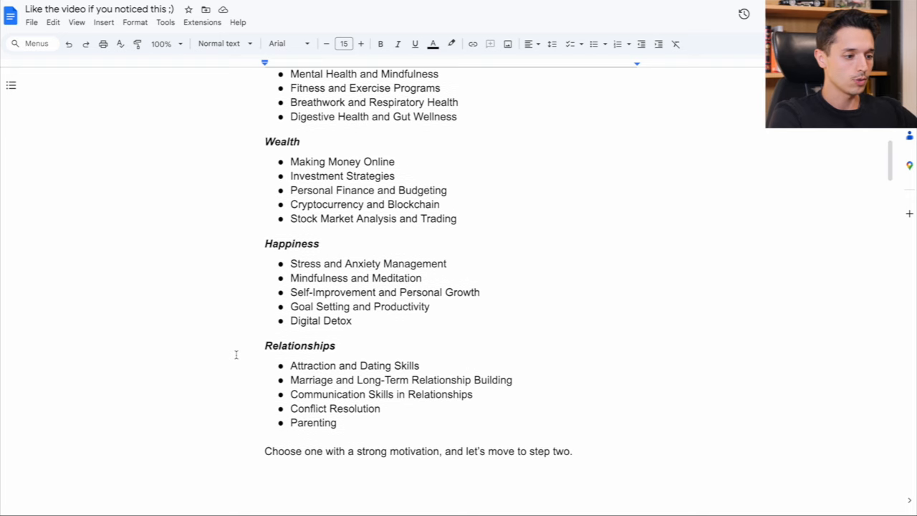
pyautogui.scroll(-3)
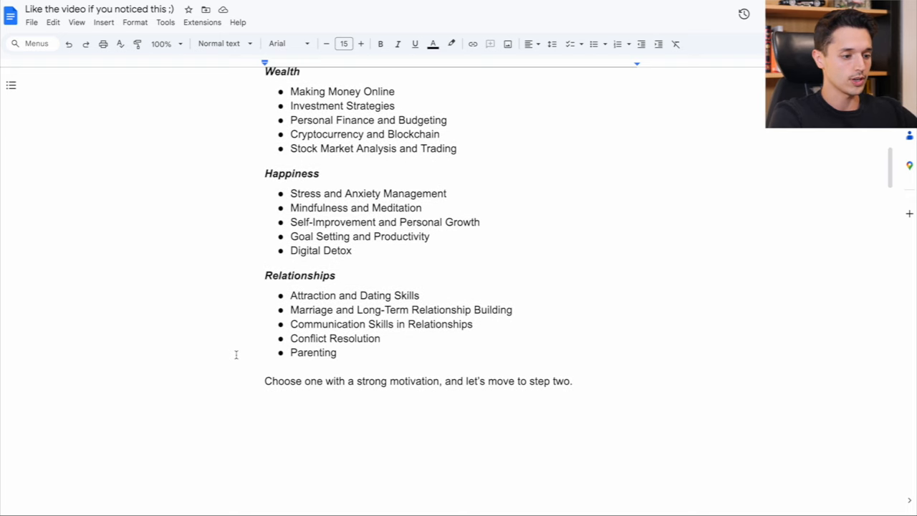
pyautogui.scroll(-3)
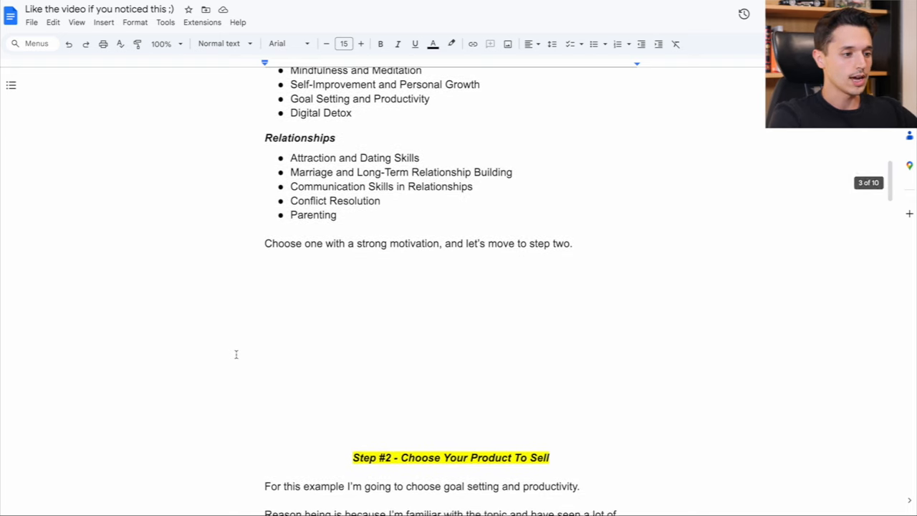
pyautogui.scroll(-3)
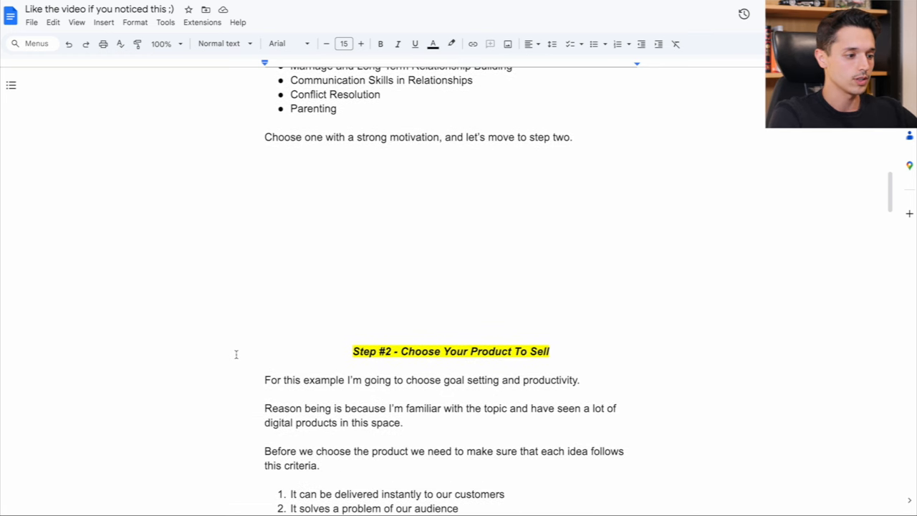
# Scroll through the seven product ideas to the chosen daily planner to-do list.
pyautogui.scroll(-3)
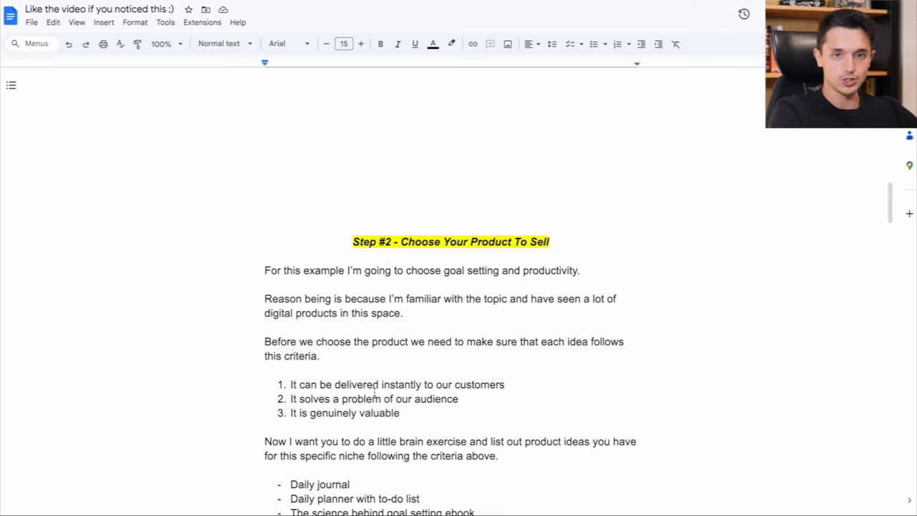
pyautogui.moveTo(397, 407)
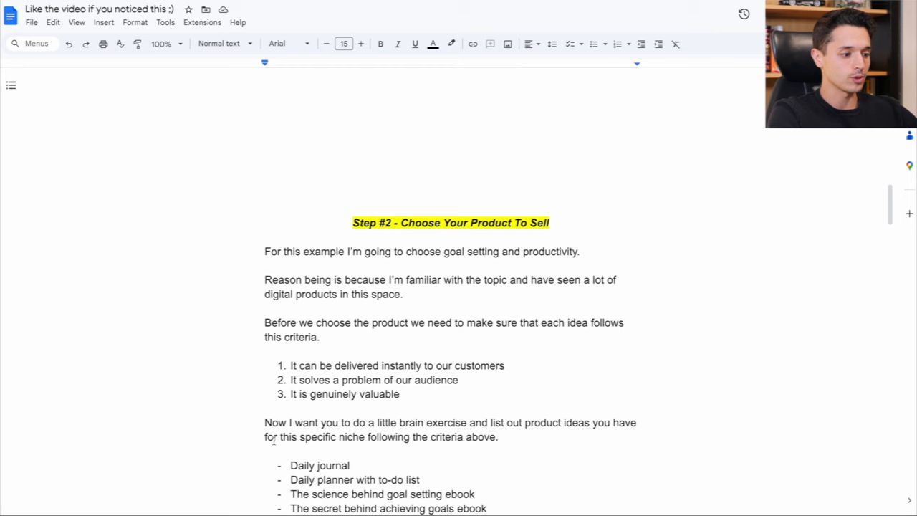
pyautogui.moveTo(409, 396)
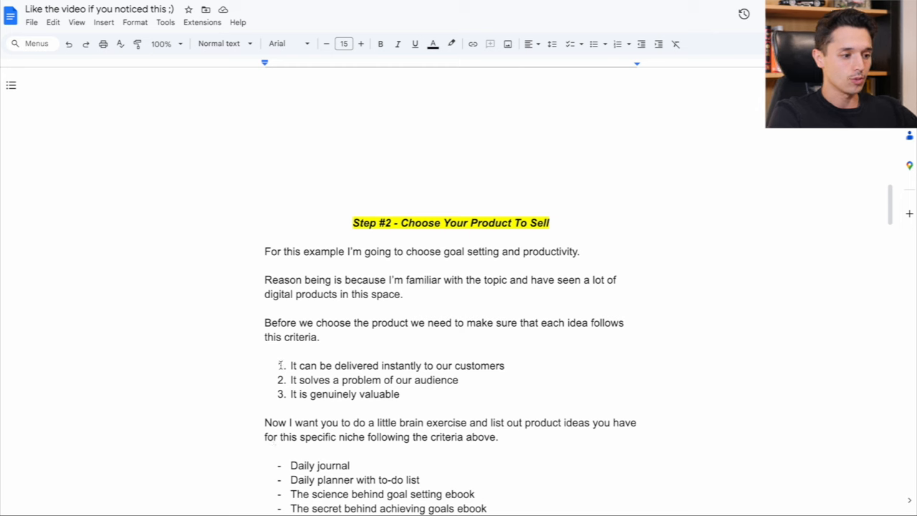
pyautogui.scroll(-3)
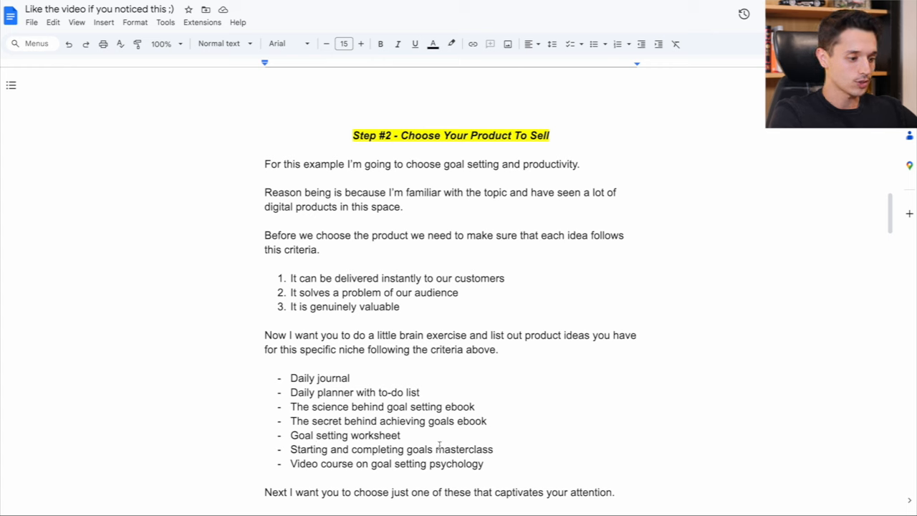
pyautogui.moveTo(303, 445)
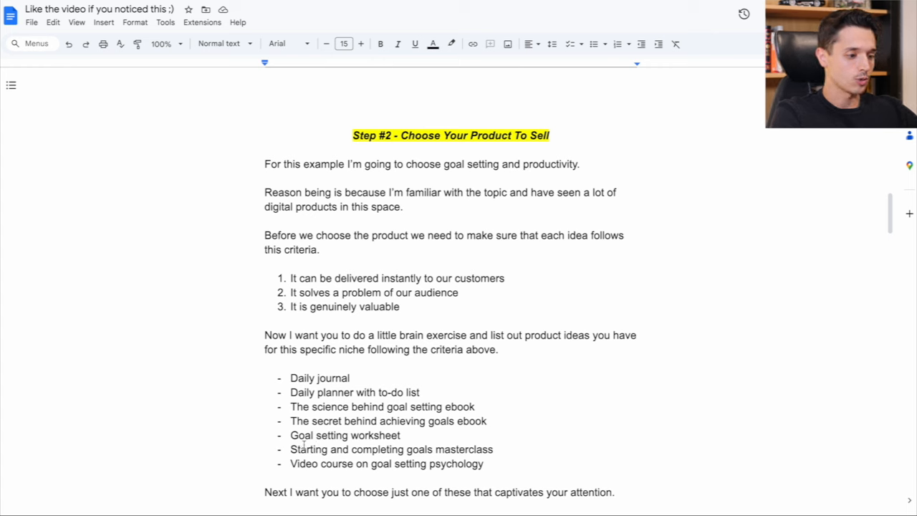
pyautogui.moveTo(262, 426)
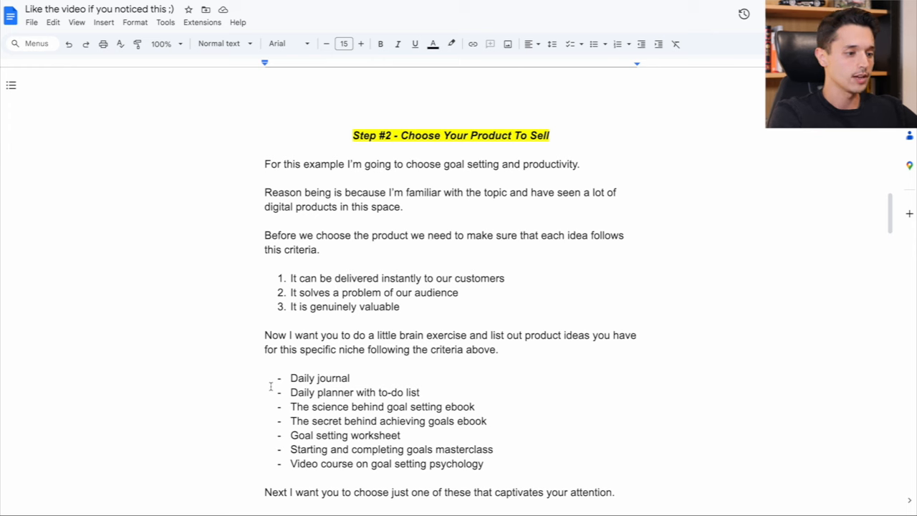
pyautogui.moveTo(389, 167)
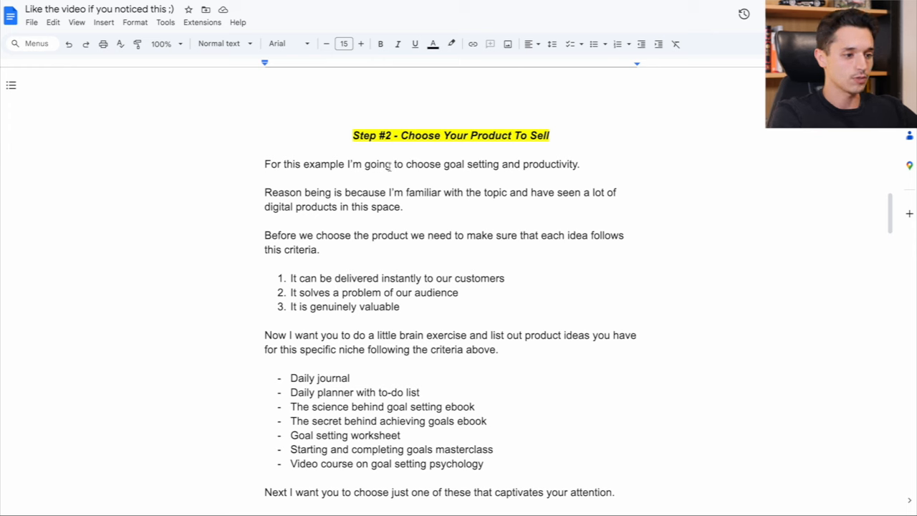
pyautogui.moveTo(262, 354)
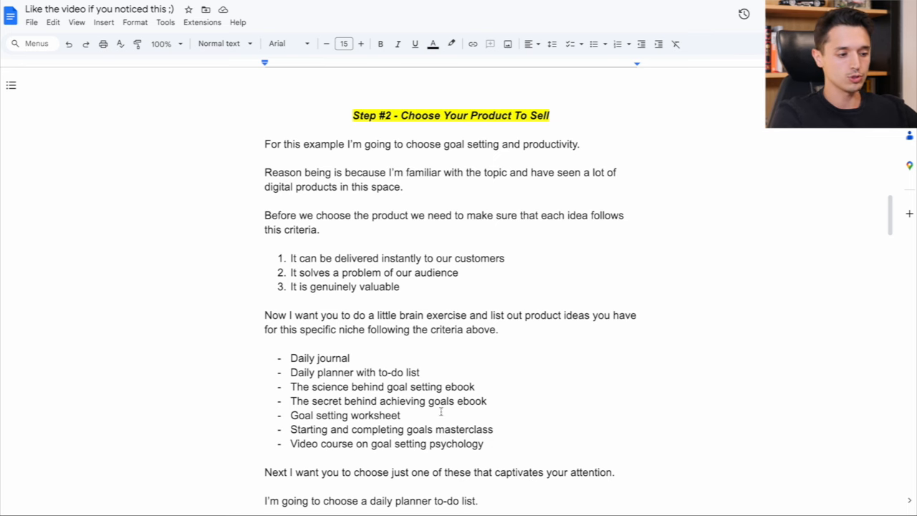
pyautogui.scroll(-3)
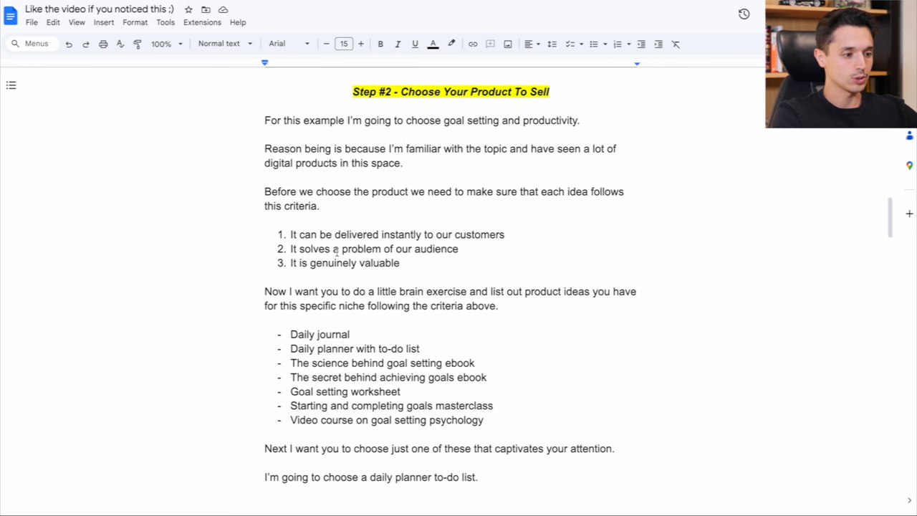
pyautogui.scroll(-3)
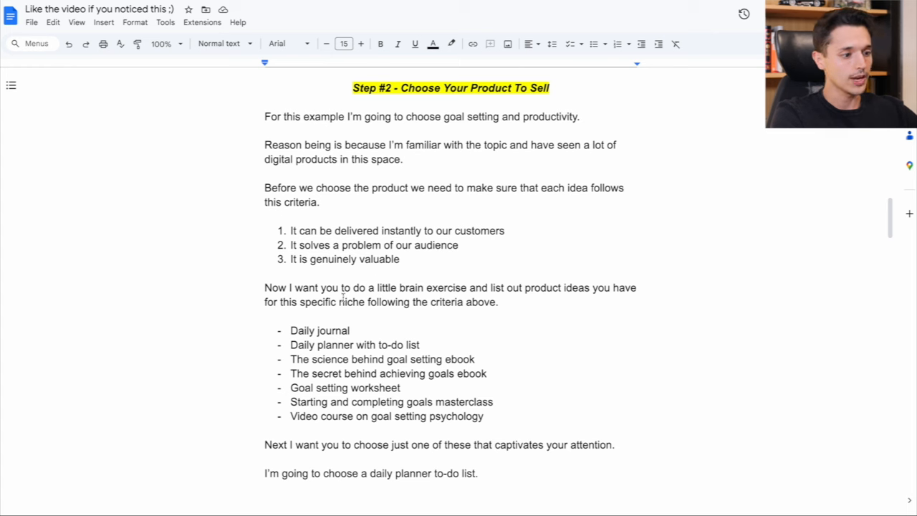
pyautogui.moveTo(527, 333)
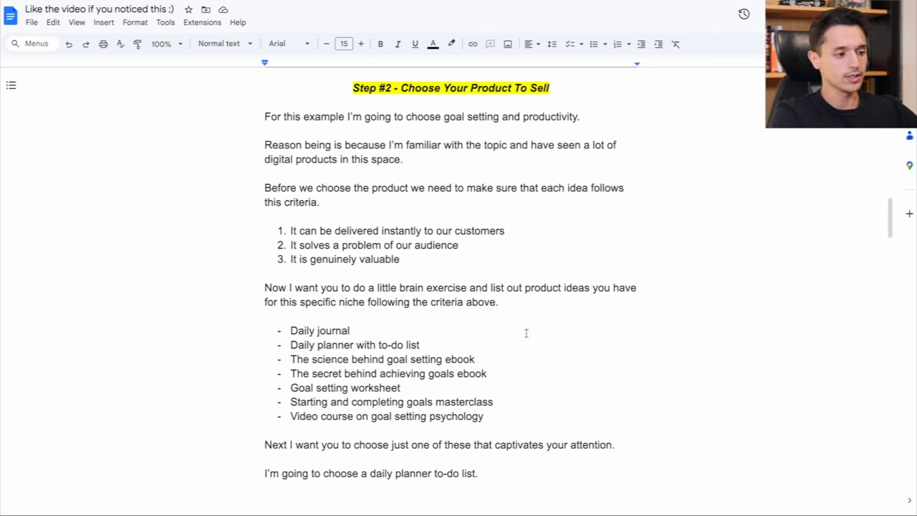
pyautogui.moveTo(447, 356)
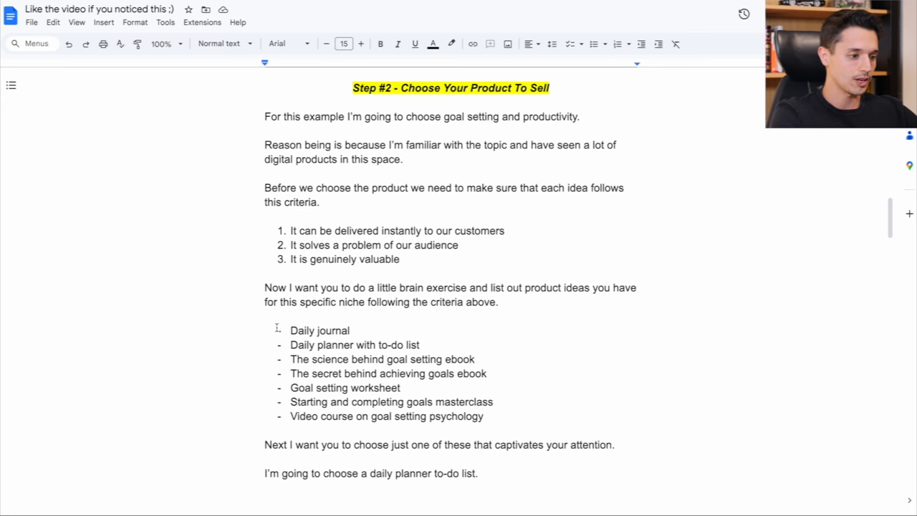
# Scroll to Step #3 - Dial In Your Exact Customer, targeting women ages 22-35.
pyautogui.scroll(-3)
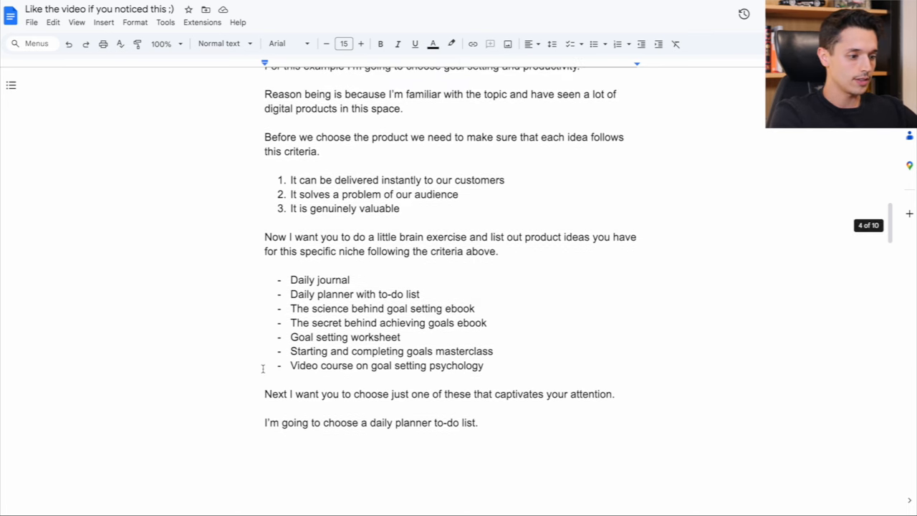
pyautogui.scroll(-3)
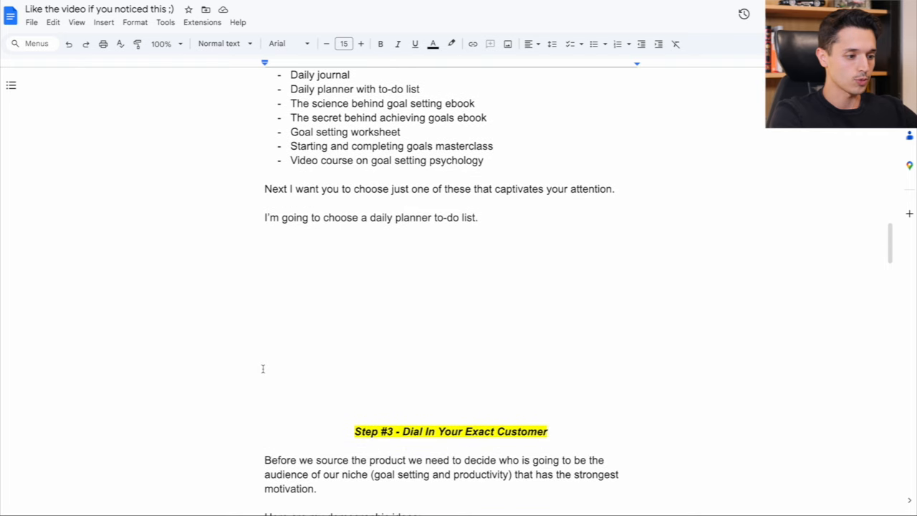
pyautogui.scroll(-3)
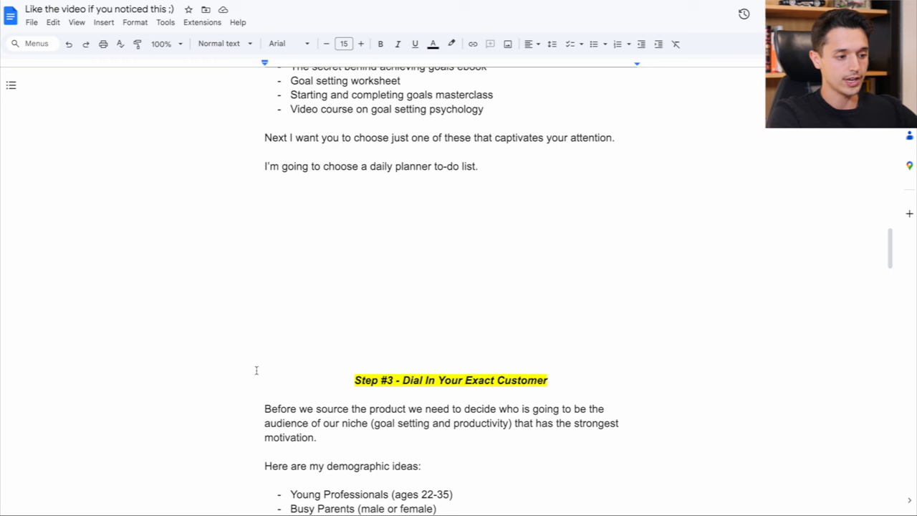
pyautogui.scroll(-3)
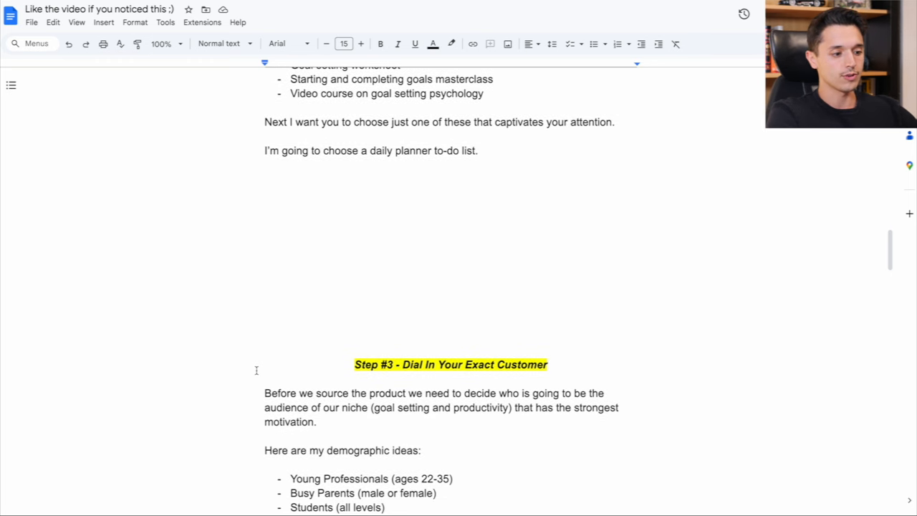
pyautogui.scroll(-3)
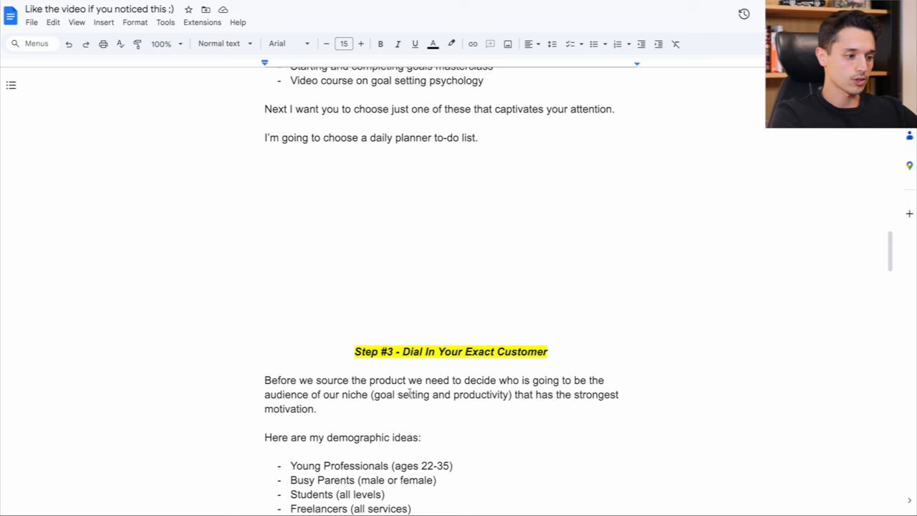
pyautogui.scroll(-3)
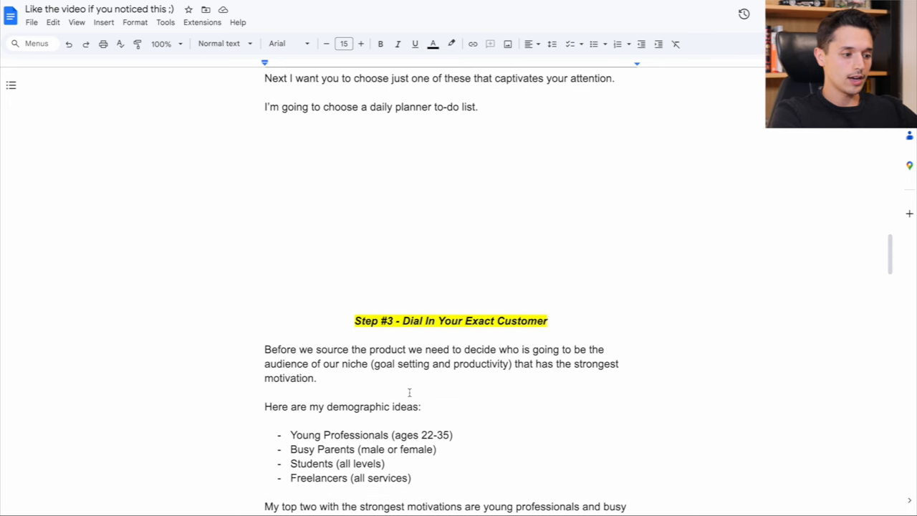
pyautogui.scroll(-3)
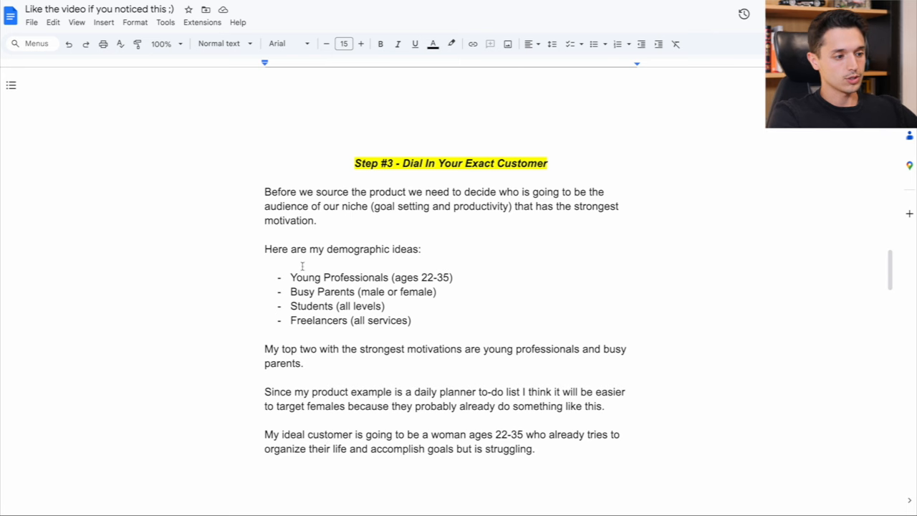
pyautogui.moveTo(411, 277)
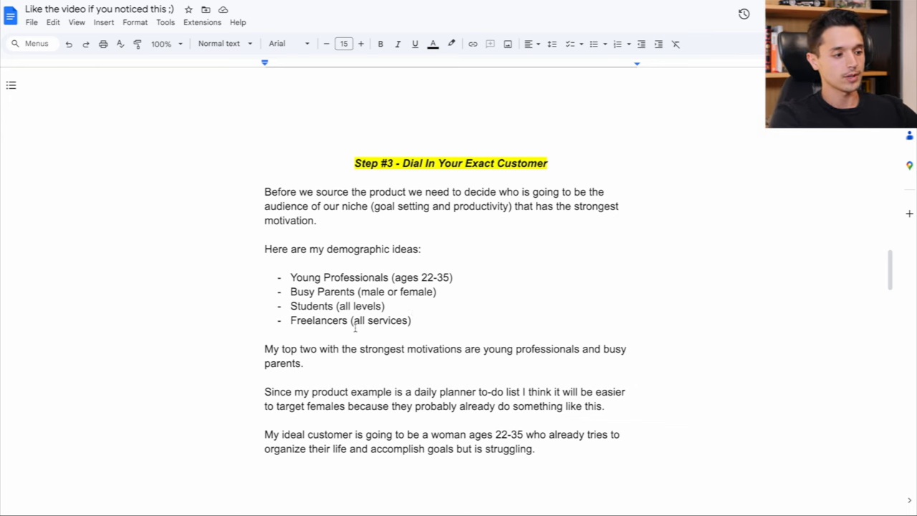
pyautogui.moveTo(320, 290)
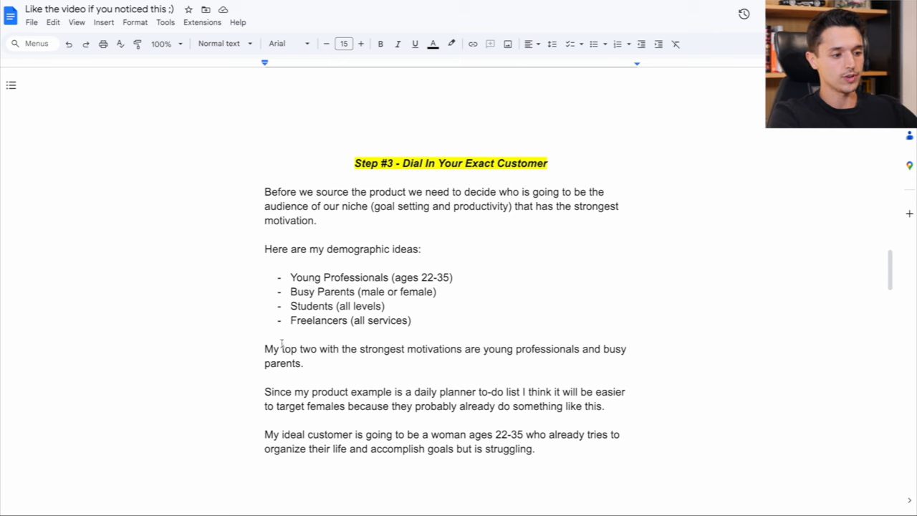
pyautogui.moveTo(294, 273)
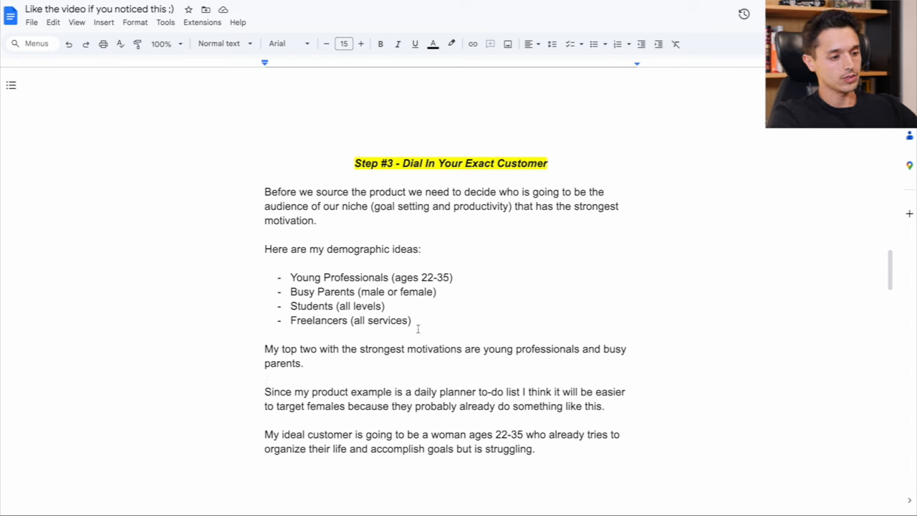
pyautogui.moveTo(366, 384)
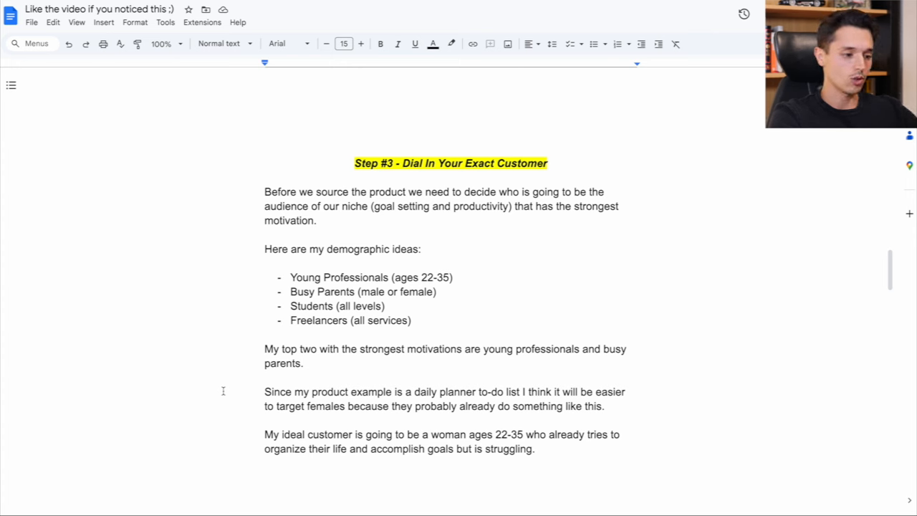
pyautogui.moveTo(227, 415)
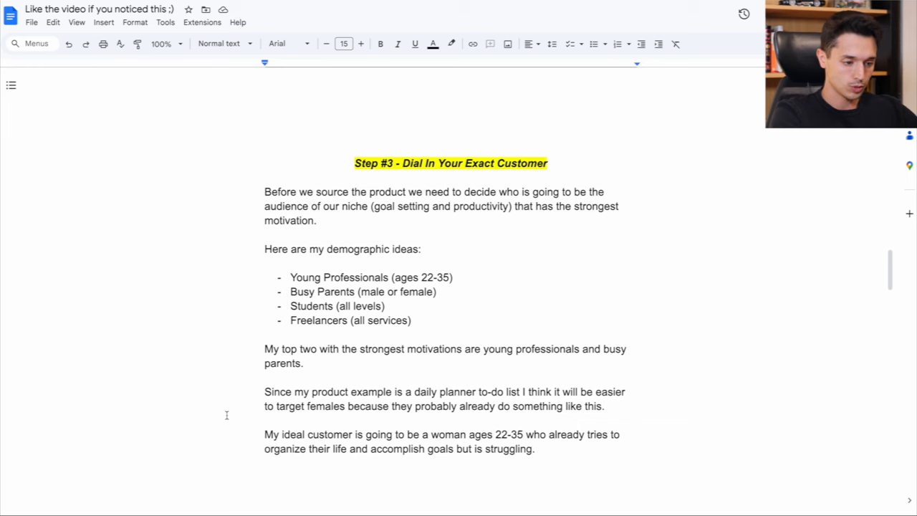
# Scroll to Step #4 - Source The Product with its PLR and freelancer options.
pyautogui.scroll(-3)
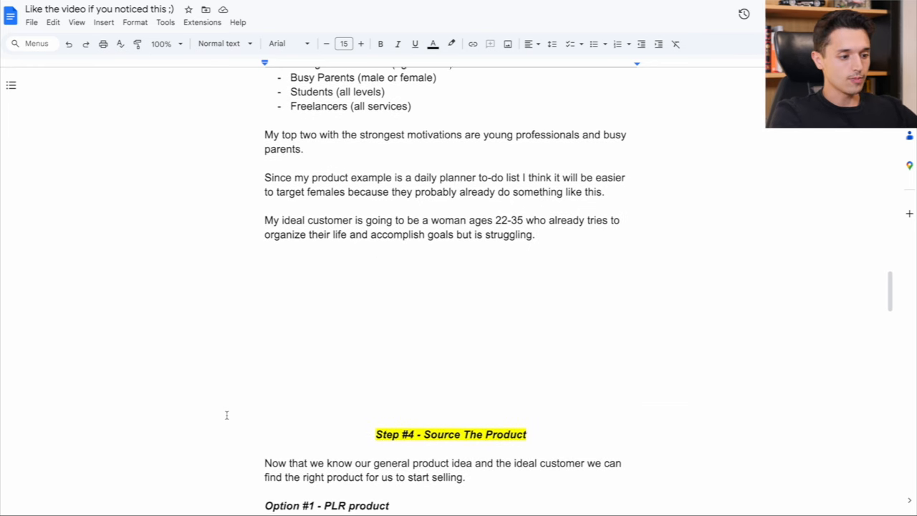
pyautogui.scroll(-3)
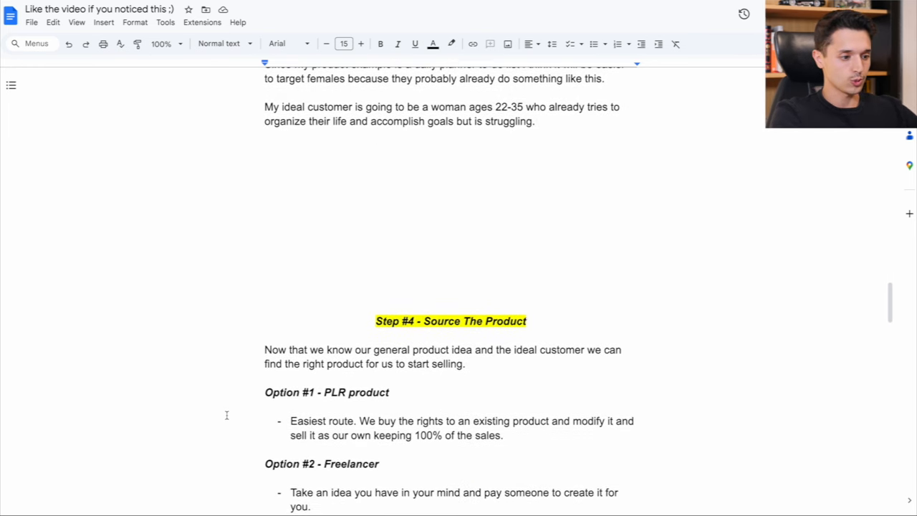
pyautogui.scroll(-3)
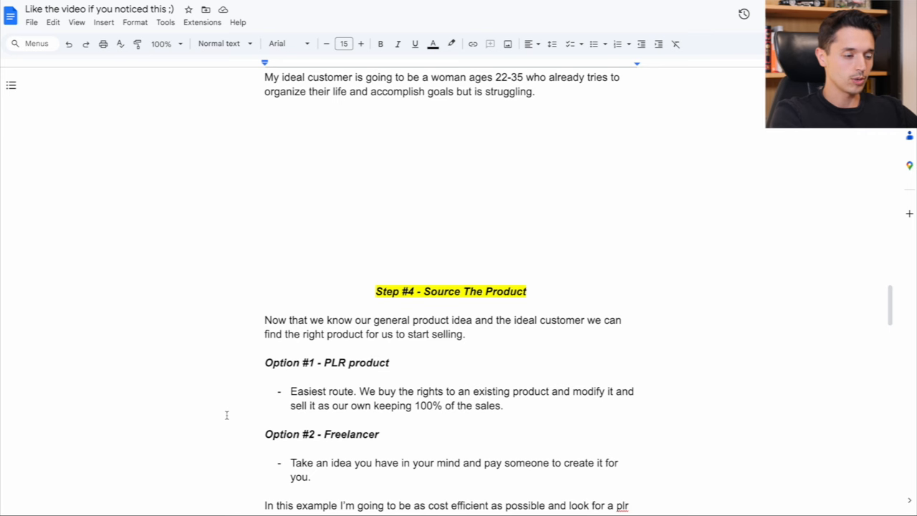
pyautogui.moveTo(239, 341)
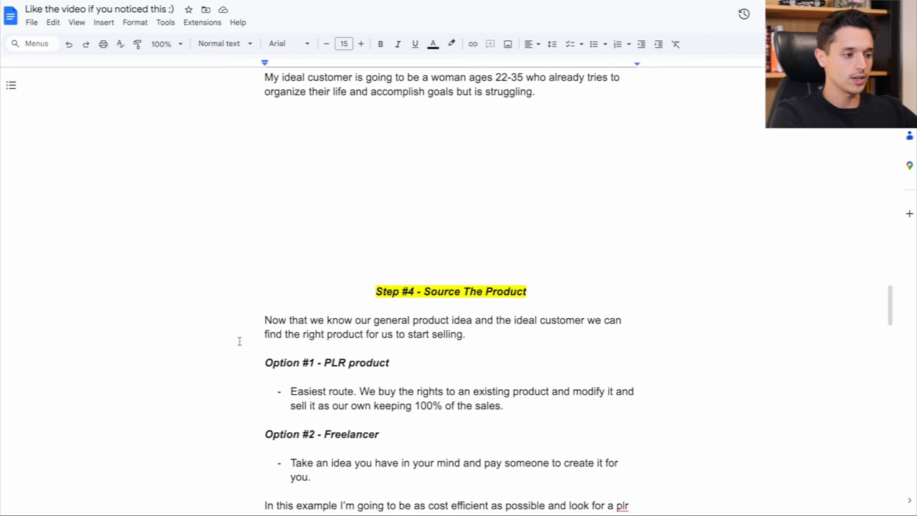
pyautogui.scroll(-3)
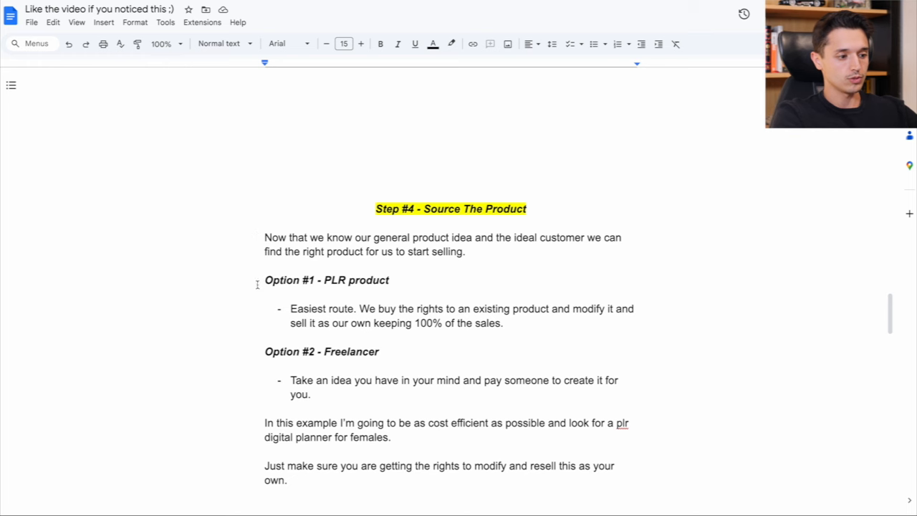
pyautogui.scroll(-3)
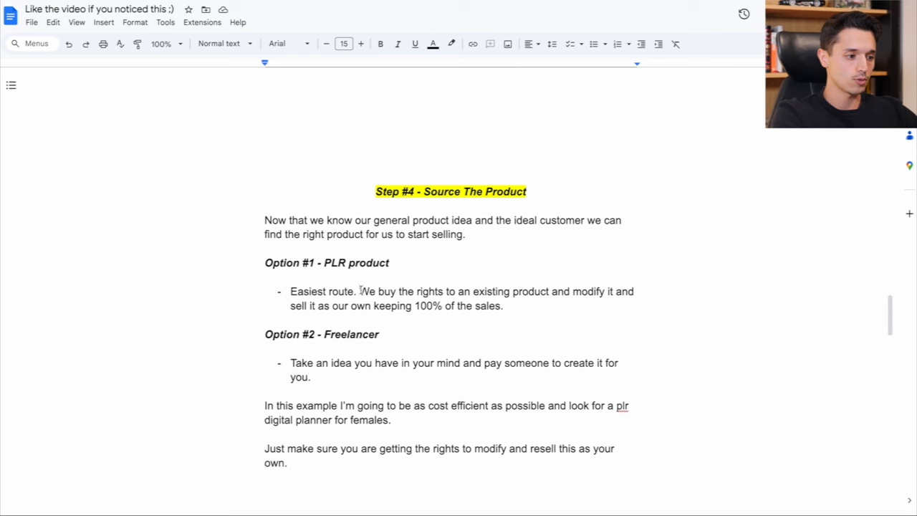
pyautogui.moveTo(410, 290)
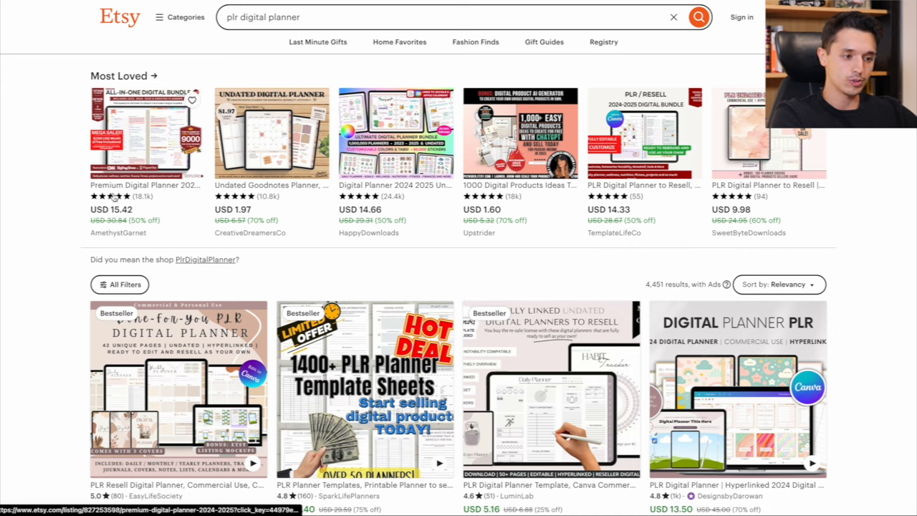
pyautogui.moveTo(40, 288)
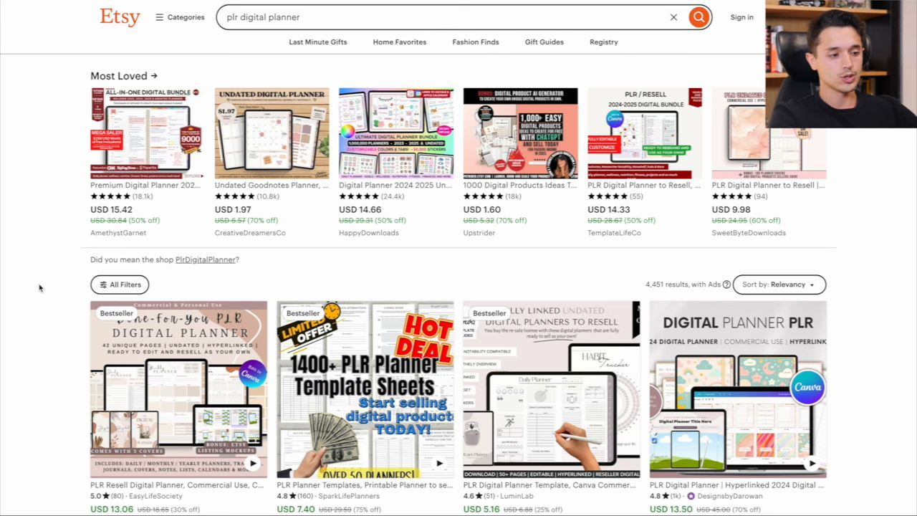
# Scroll the plr digital planner results to the EasyLifeSociety Done-For-You PLR Digital Planner.
pyautogui.scroll(-3)
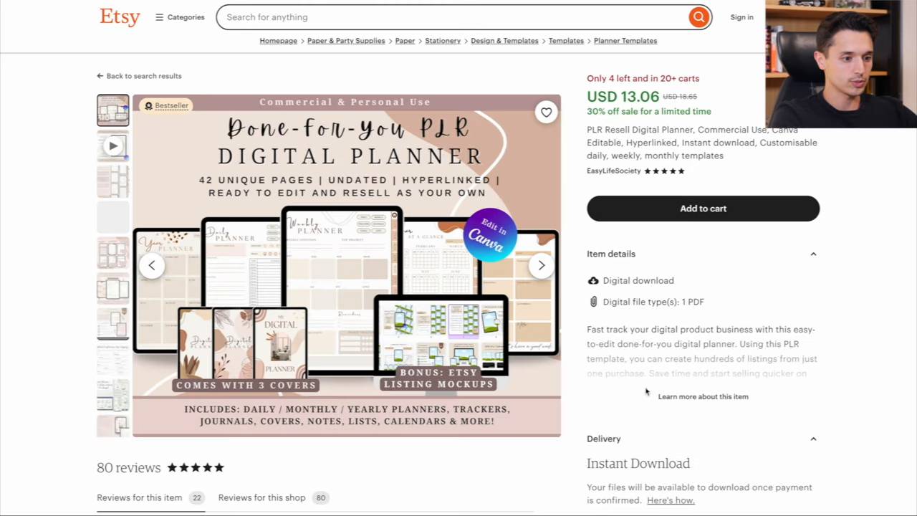
# Read through the planner listing's description, including its commercial license terms.
pyautogui.scroll(-3)
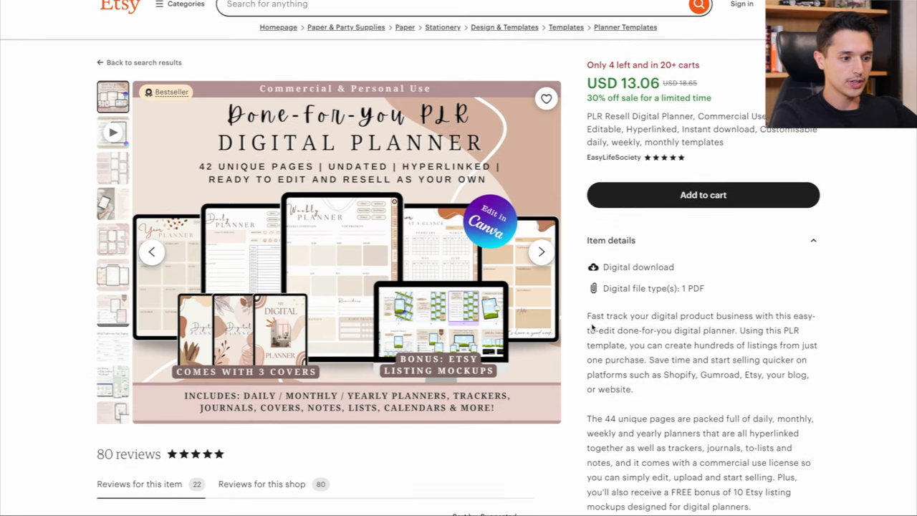
pyautogui.scroll(-3)
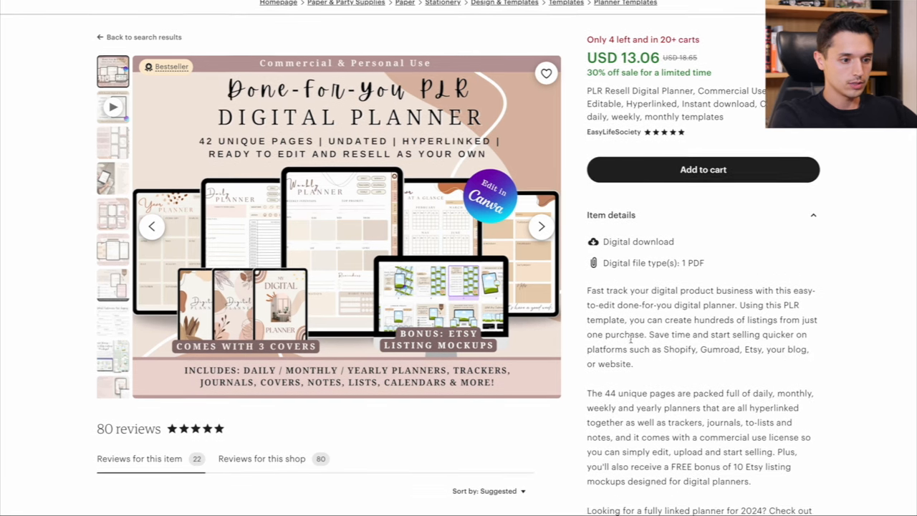
pyautogui.scroll(-3)
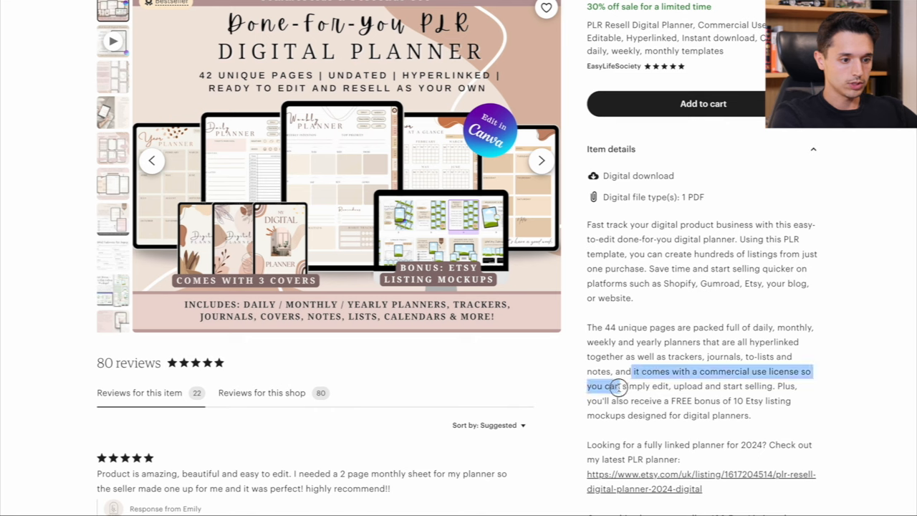
pyautogui.click(617, 386)
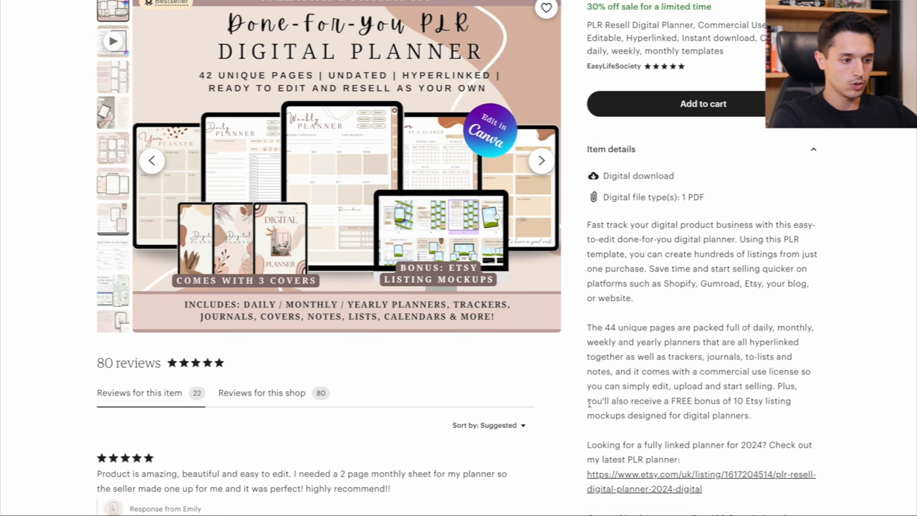
pyautogui.scroll(-3)
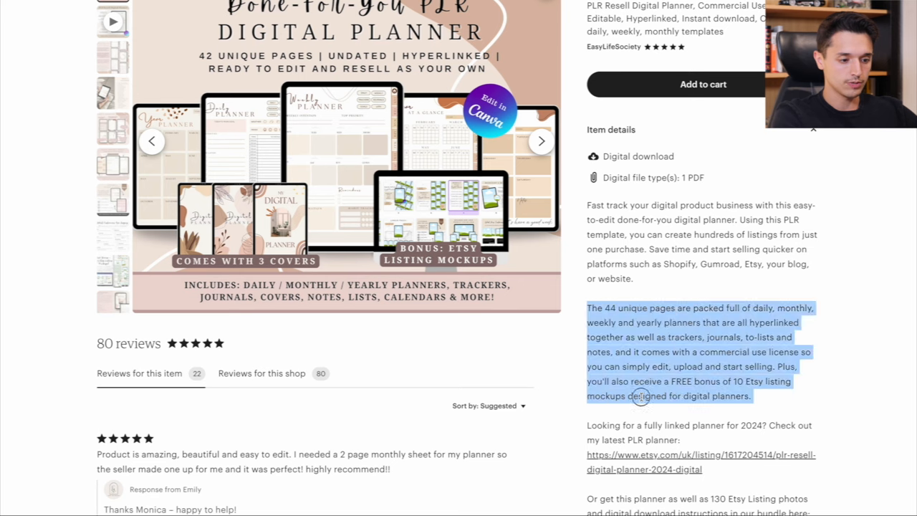
pyautogui.scroll(-3)
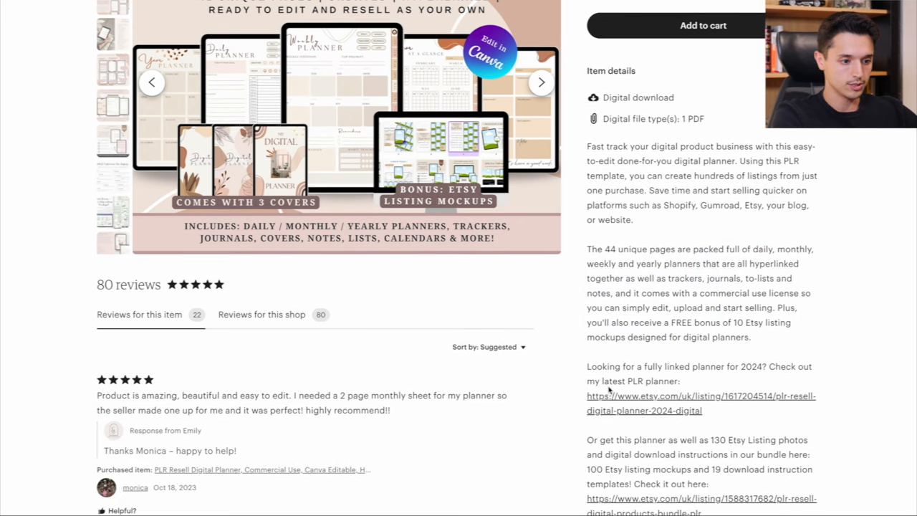
pyautogui.moveTo(378, 363)
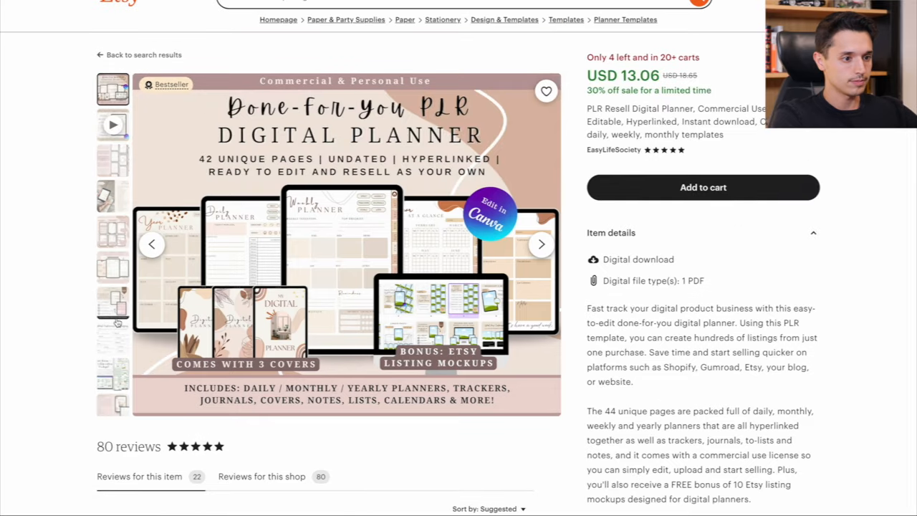
# View the What's Included and link-navigation photos, then return to search results.
pyautogui.click(113, 160)
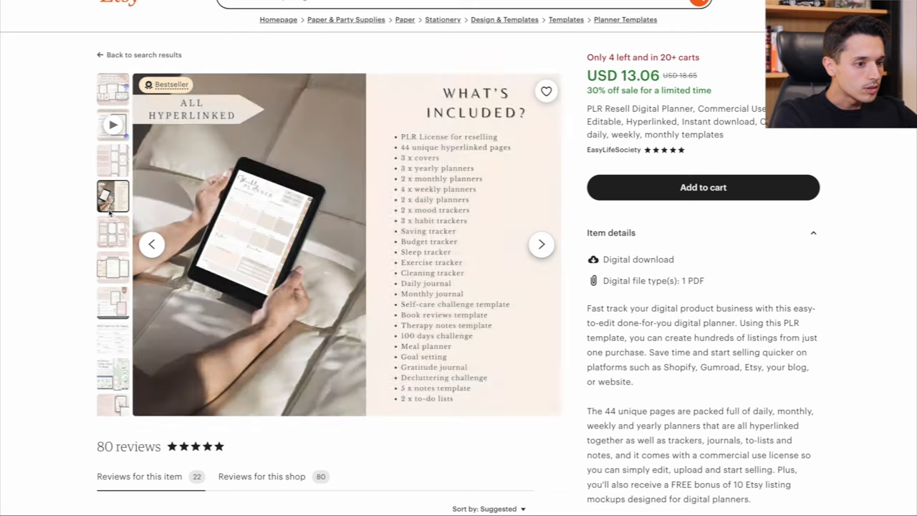
pyautogui.click(112, 230)
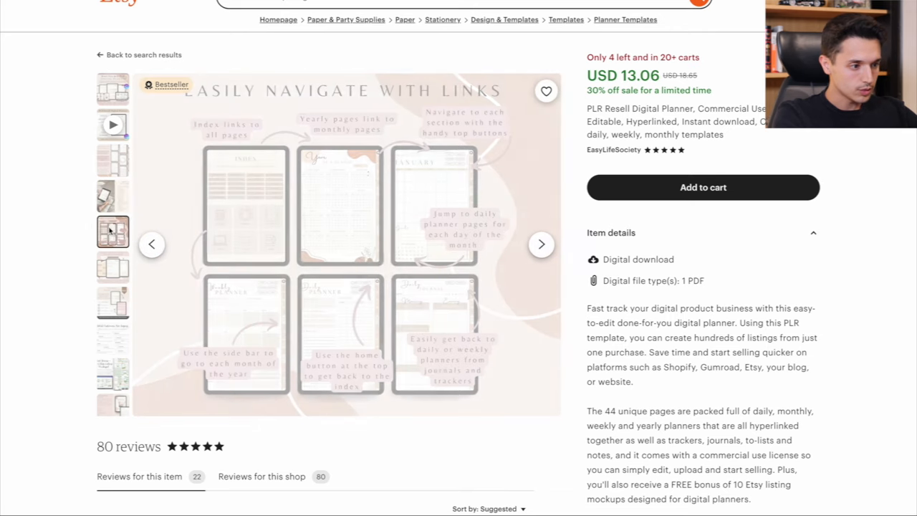
pyautogui.click(139, 55)
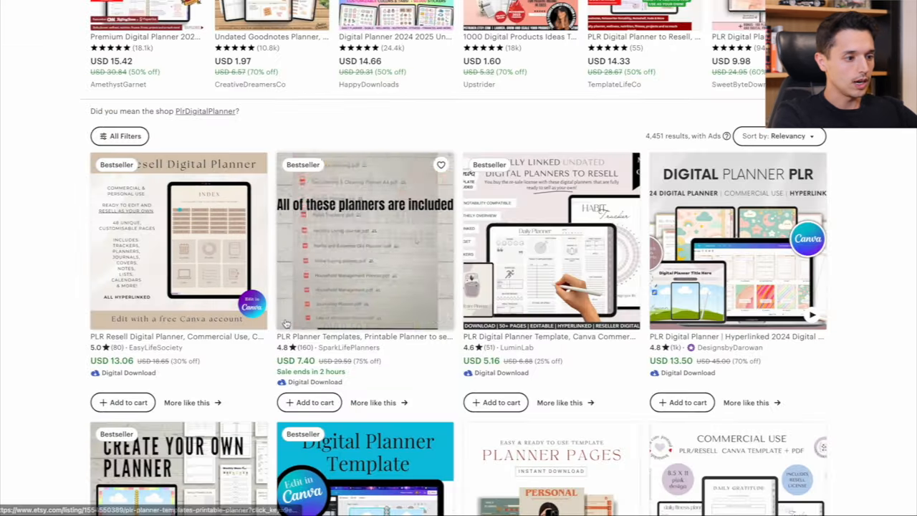
# Scroll the results and open BrighterPlans' That Girl Planner listing, priced USD 1.38.
pyautogui.scroll(-3)
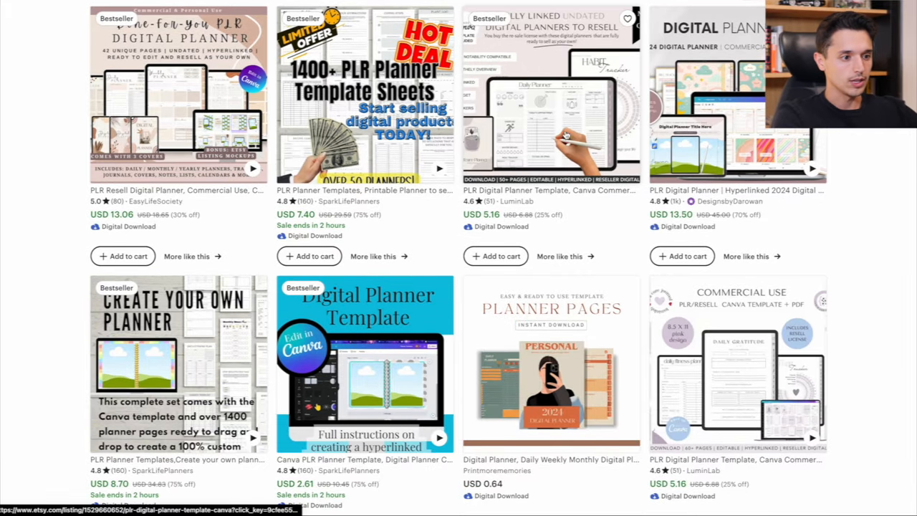
pyautogui.scroll(-3)
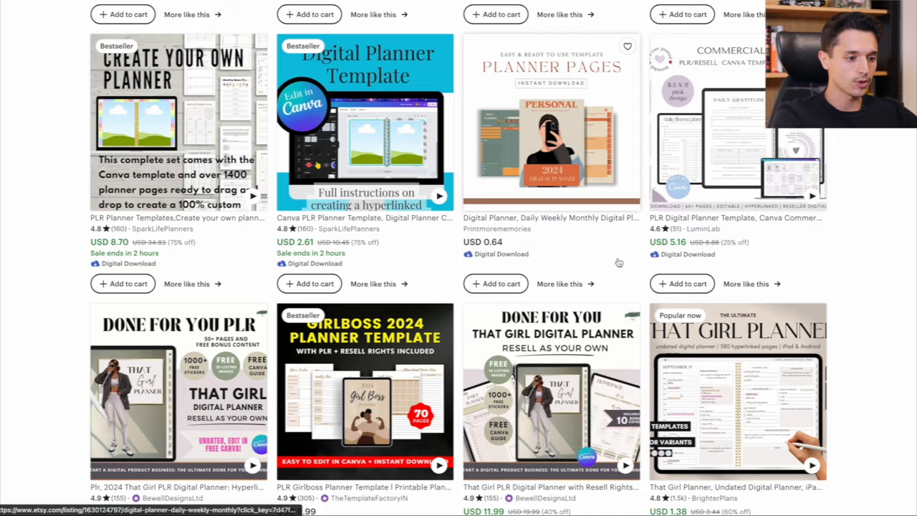
pyautogui.scroll(-3)
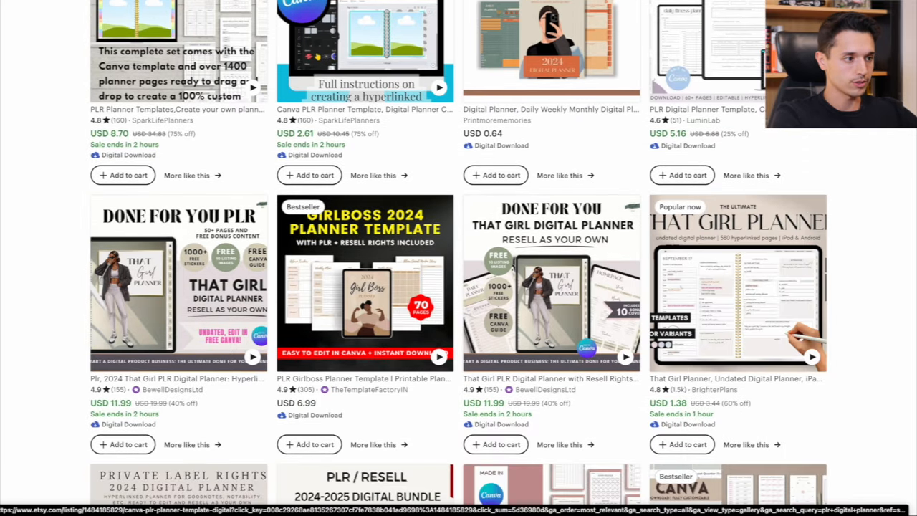
pyautogui.click(738, 282)
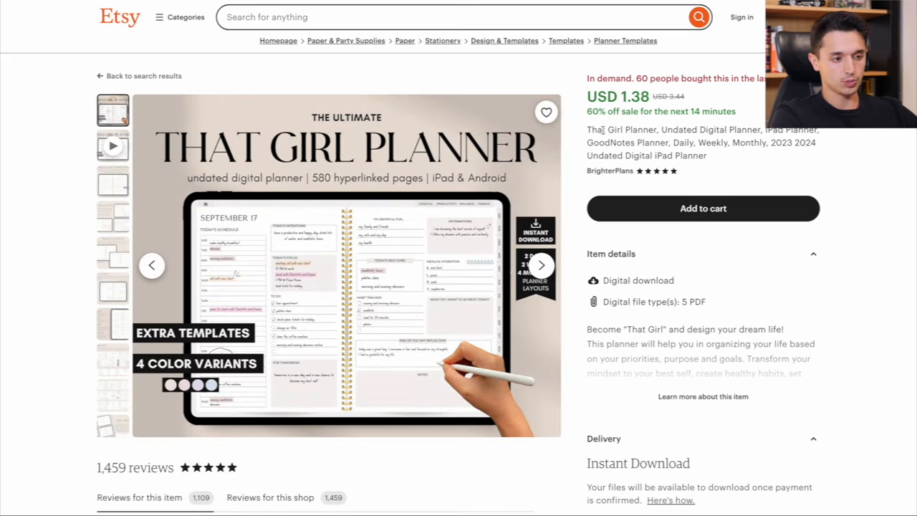
pyautogui.moveTo(337, 108)
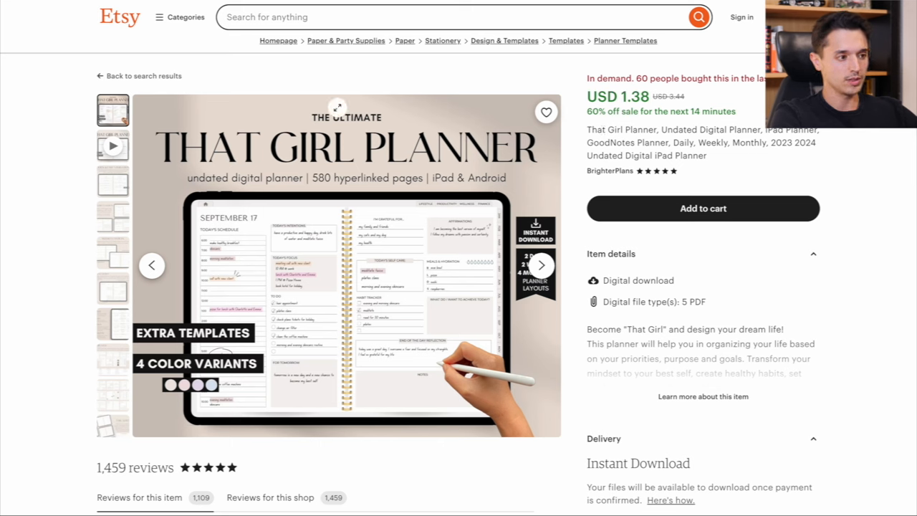
# Expand the That Girl Planner's full description and read through its terms and reviews.
pyautogui.click(703, 396)
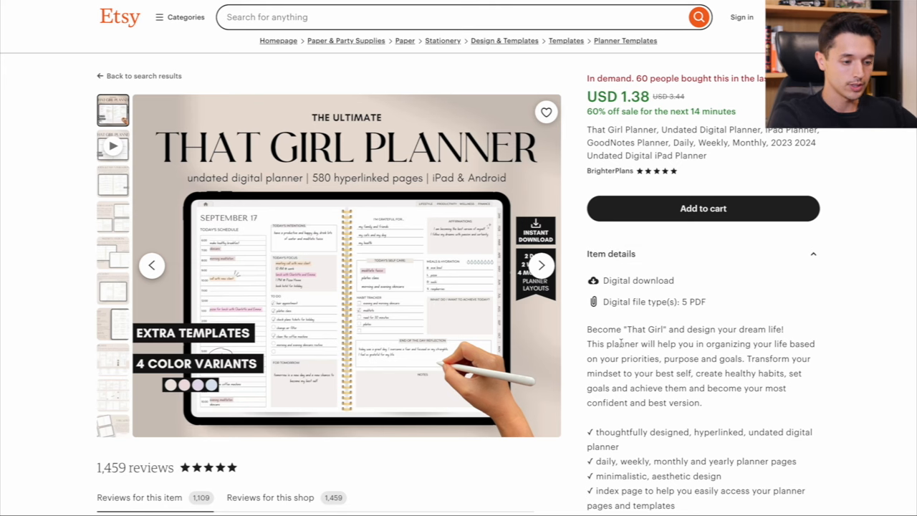
pyautogui.scroll(-3)
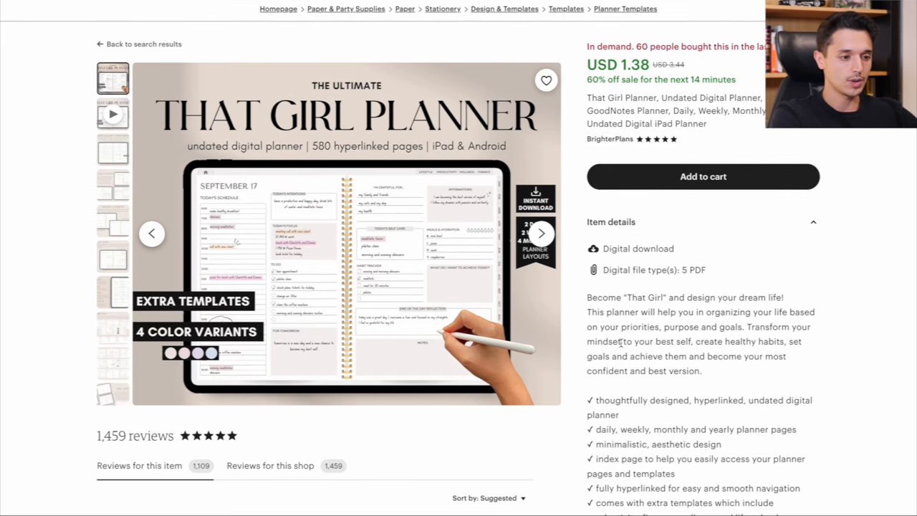
pyautogui.scroll(-3)
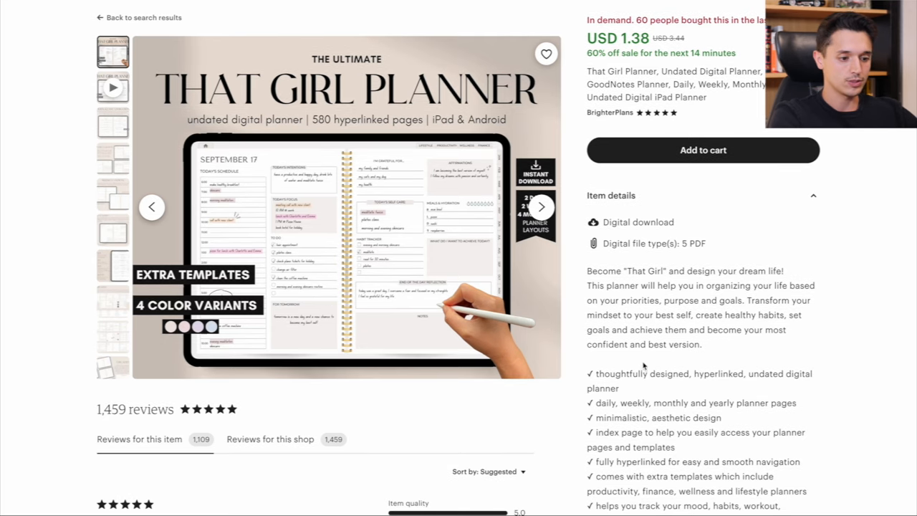
pyautogui.scroll(-3)
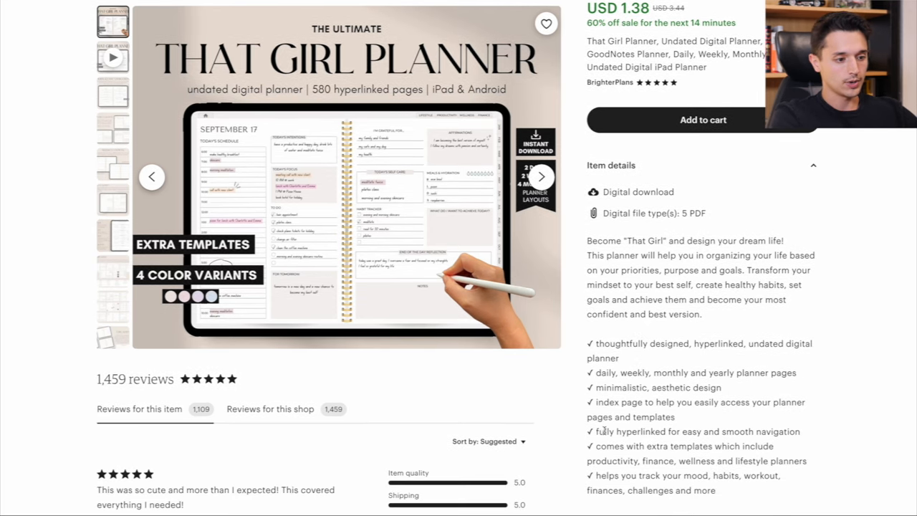
pyautogui.scroll(-3)
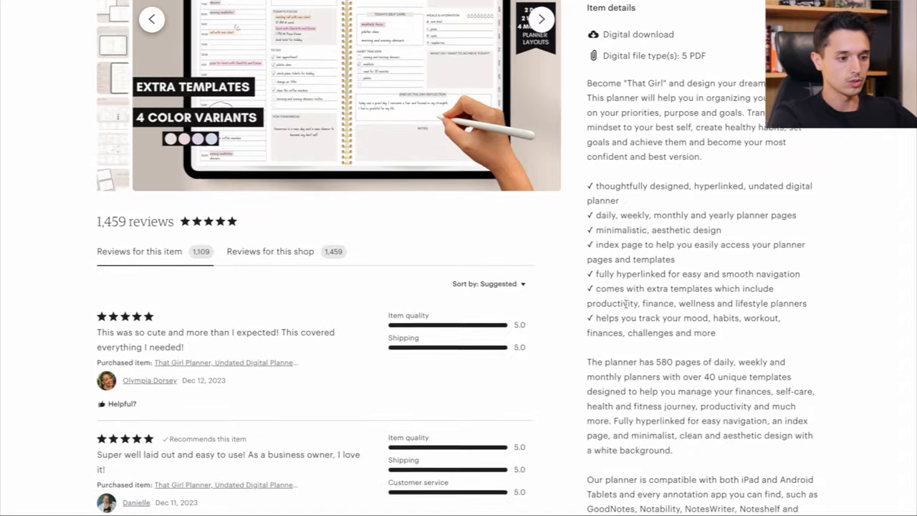
pyautogui.scroll(-3)
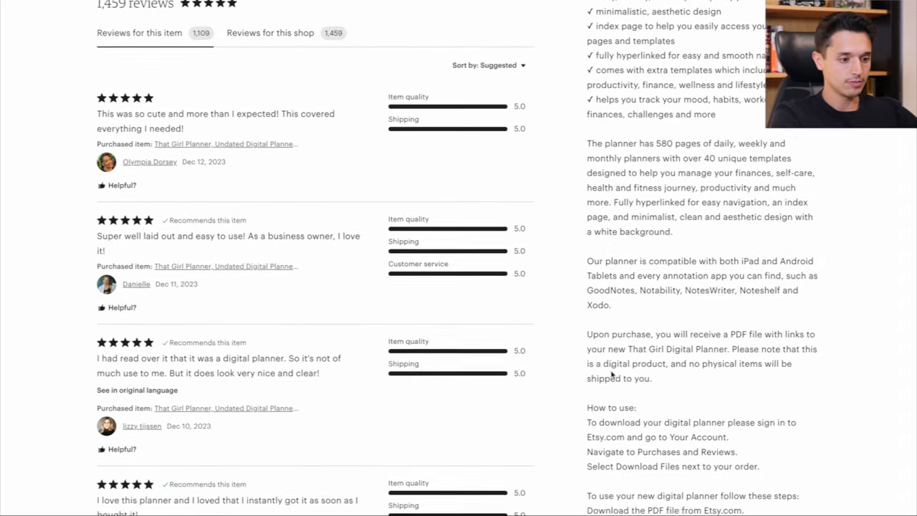
pyautogui.scroll(-3)
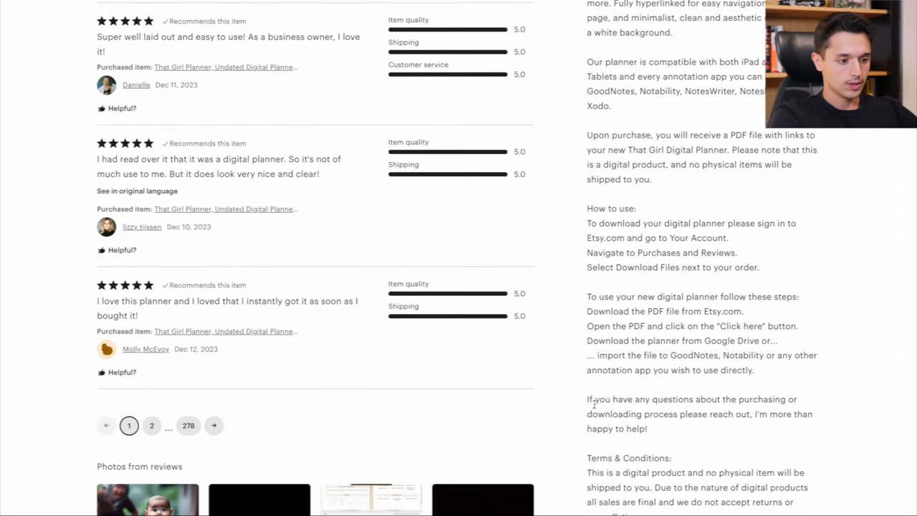
pyautogui.scroll(-3)
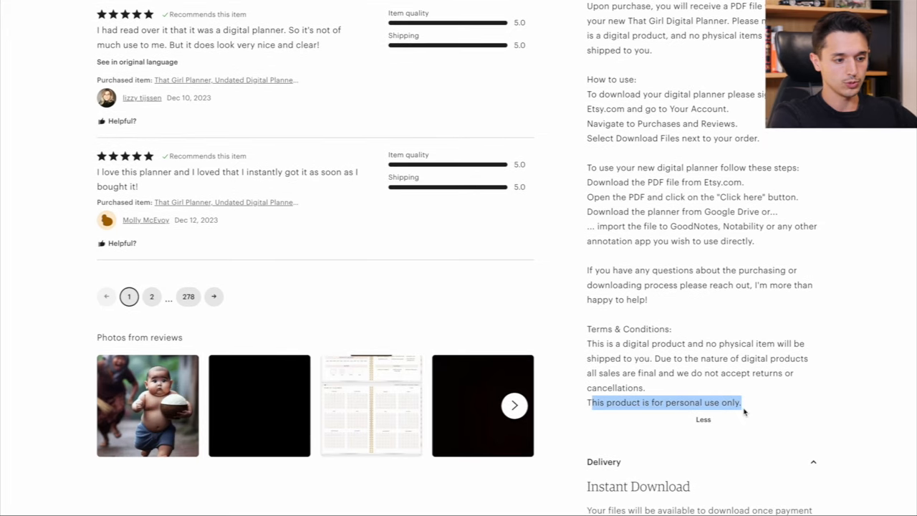
pyautogui.scroll(3)
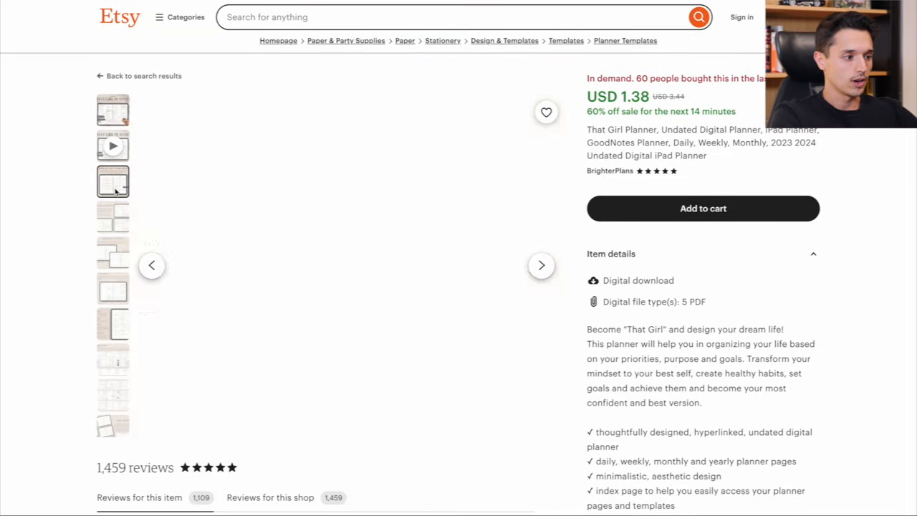
# View another planner preview image, then go back to the planner search results.
pyautogui.click(112, 110)
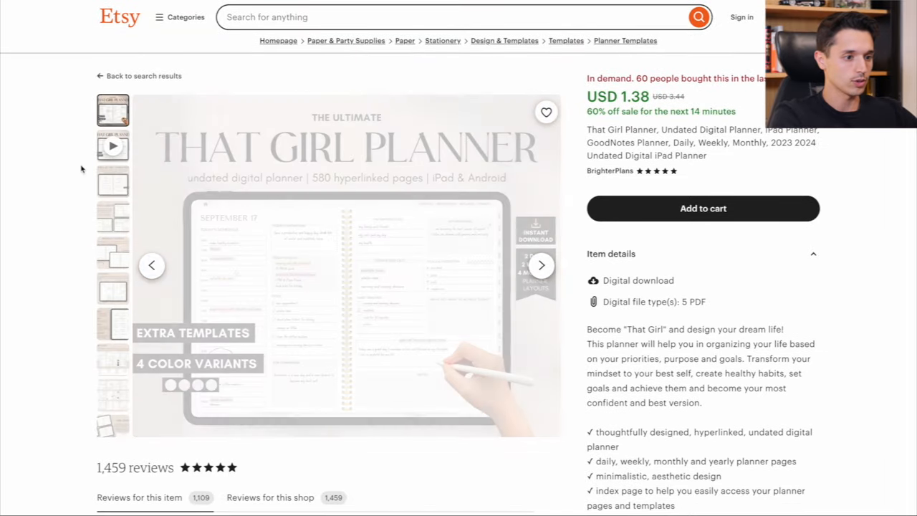
pyautogui.scroll(-3)
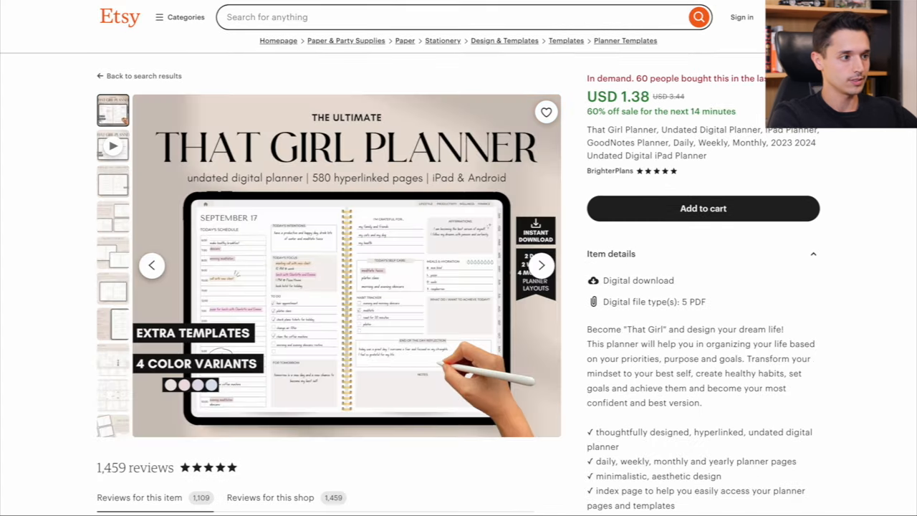
pyautogui.click(139, 75)
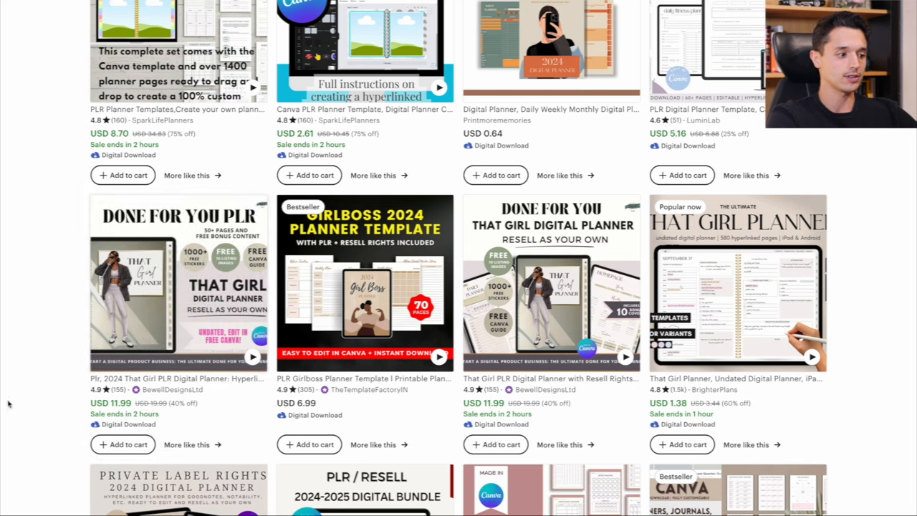
pyautogui.moveTo(44, 191)
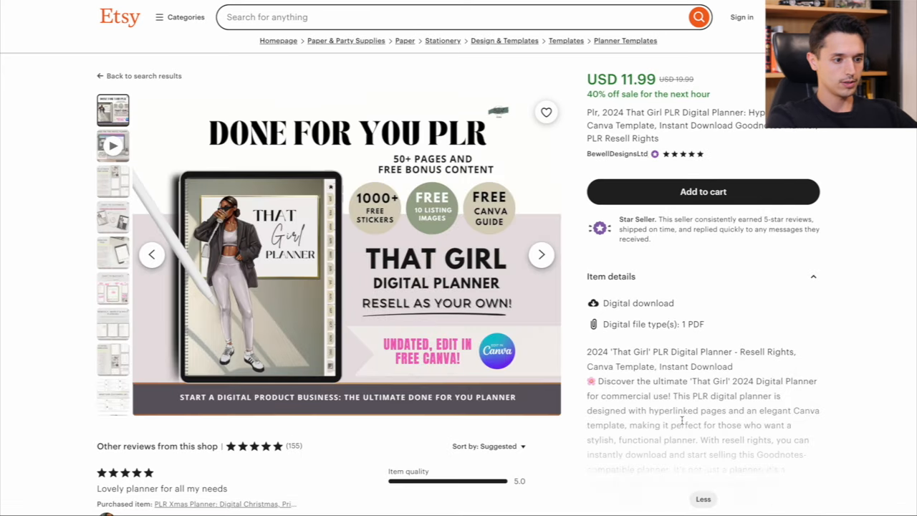
pyautogui.scroll(-3)
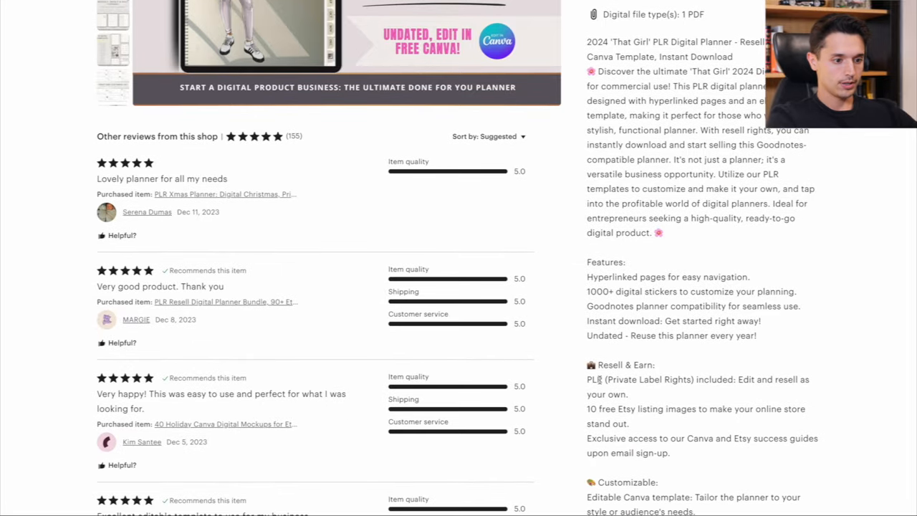
pyautogui.scroll(3)
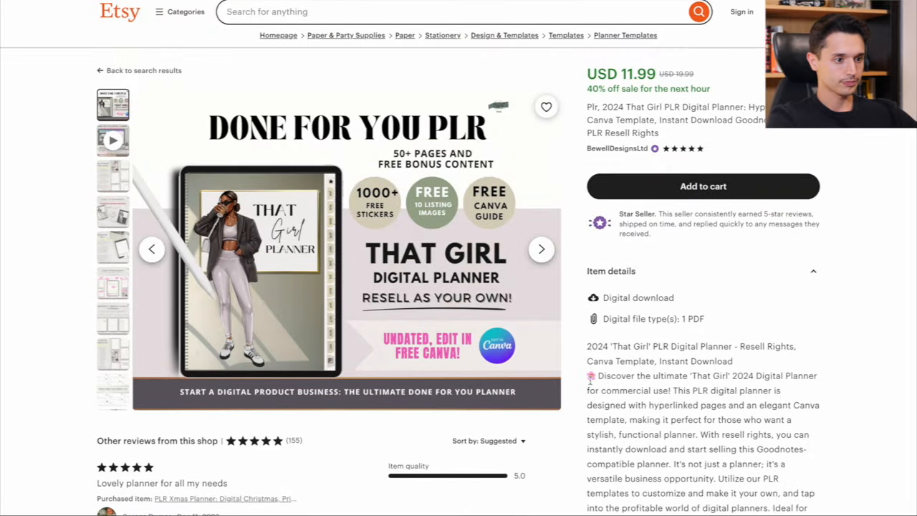
pyautogui.scroll(-3)
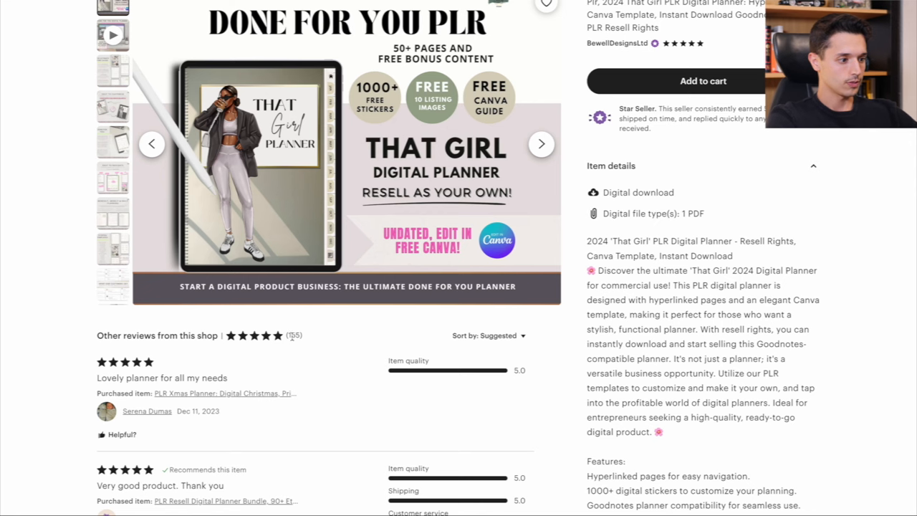
pyautogui.scroll(-3)
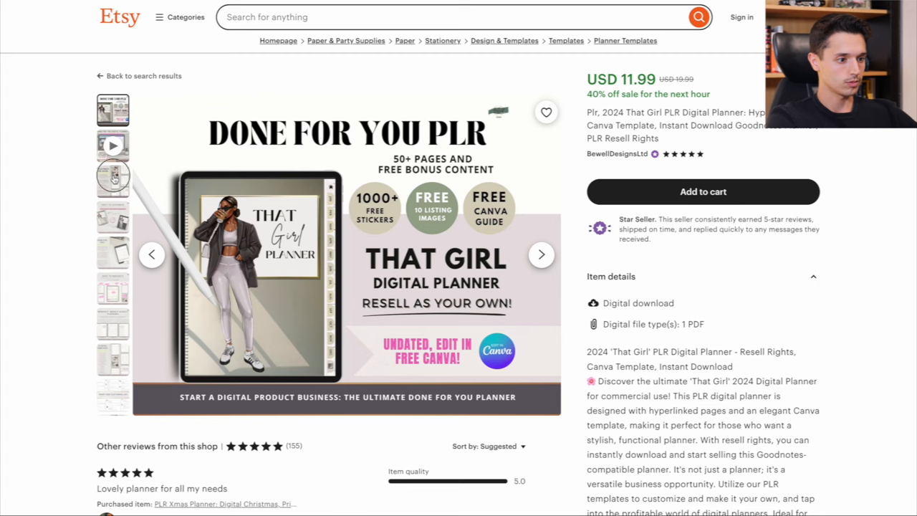
pyautogui.click(112, 217)
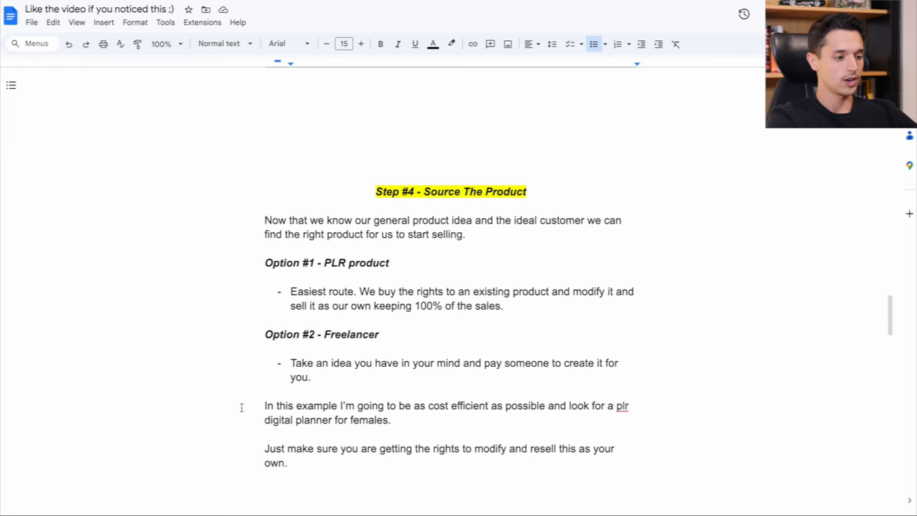
pyautogui.moveTo(313, 459)
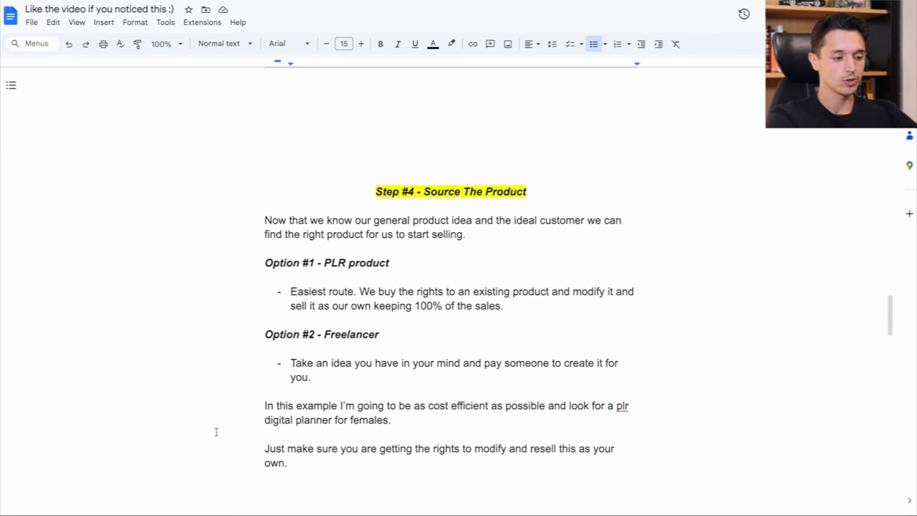
# Scroll the guide past Step #4 - Source The Product toward Step #5.
pyautogui.scroll(-3)
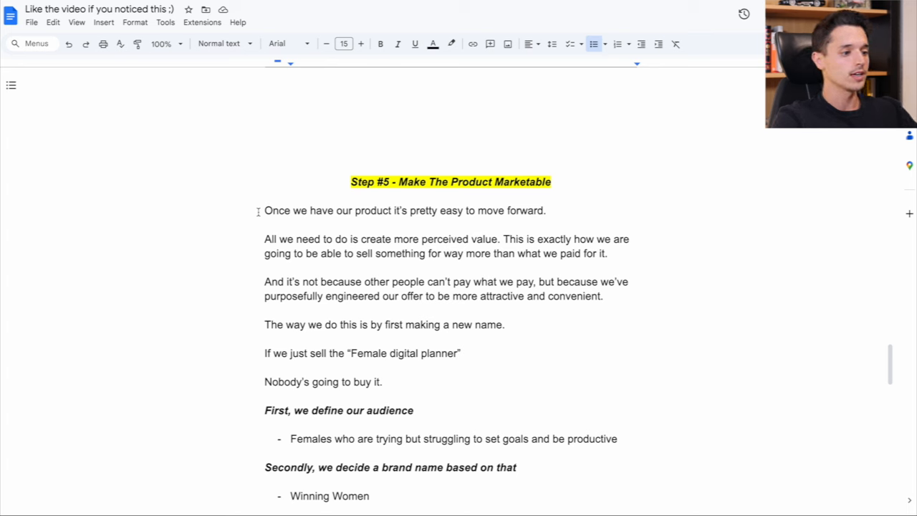
pyautogui.moveTo(260, 245)
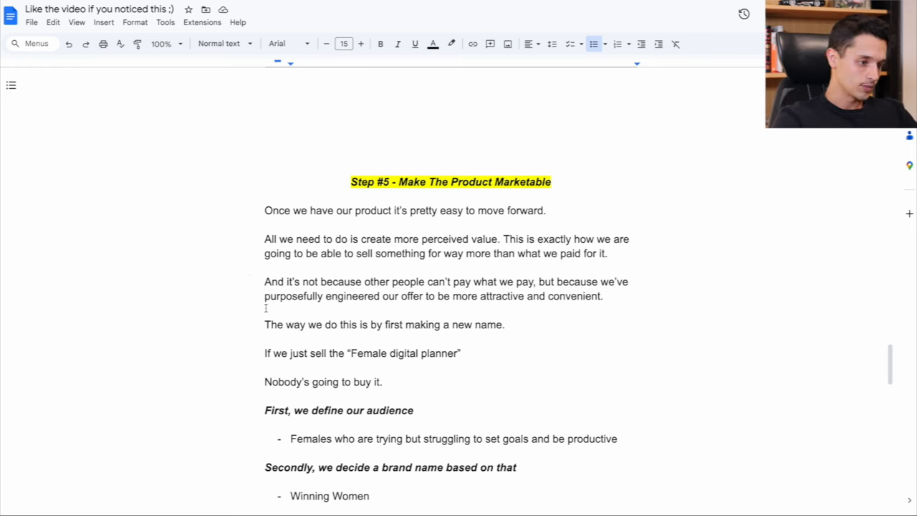
pyautogui.moveTo(258, 323)
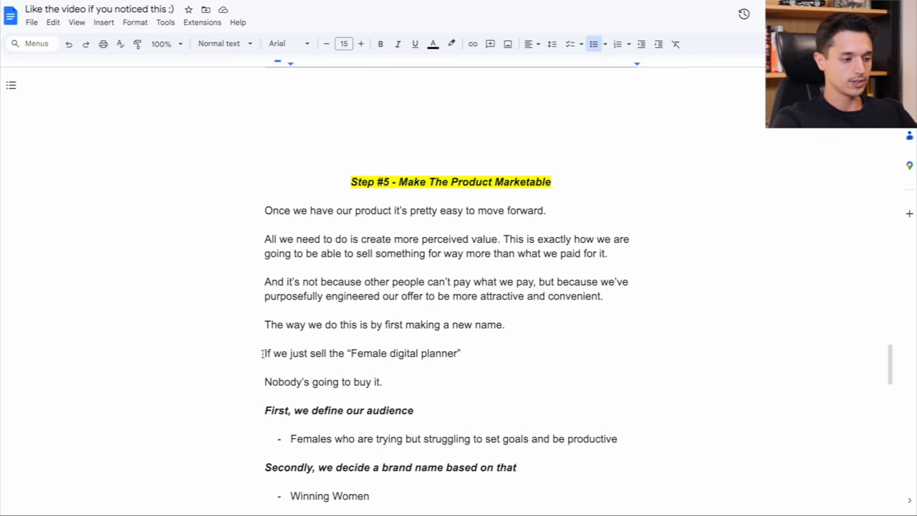
# Scroll through Step #5 to the My All-In-One Digital Planner rebrand point.
pyautogui.scroll(-3)
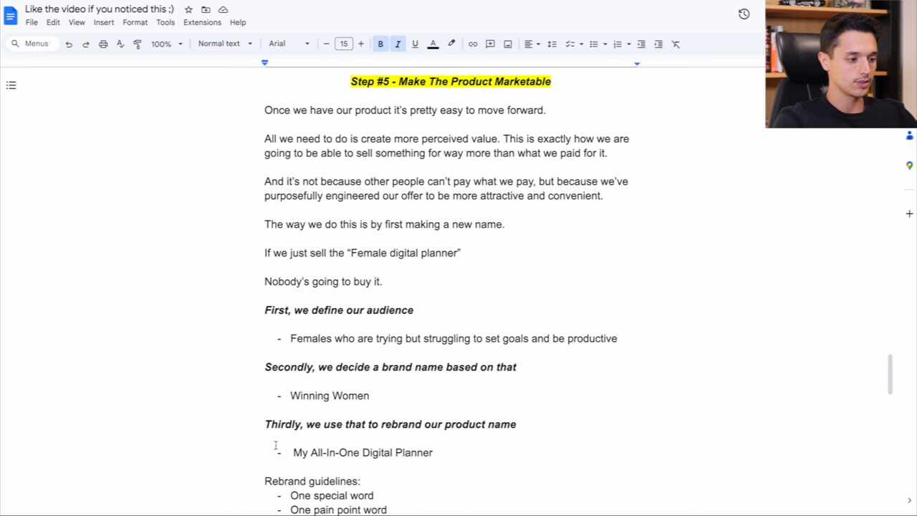
pyautogui.moveTo(440, 448)
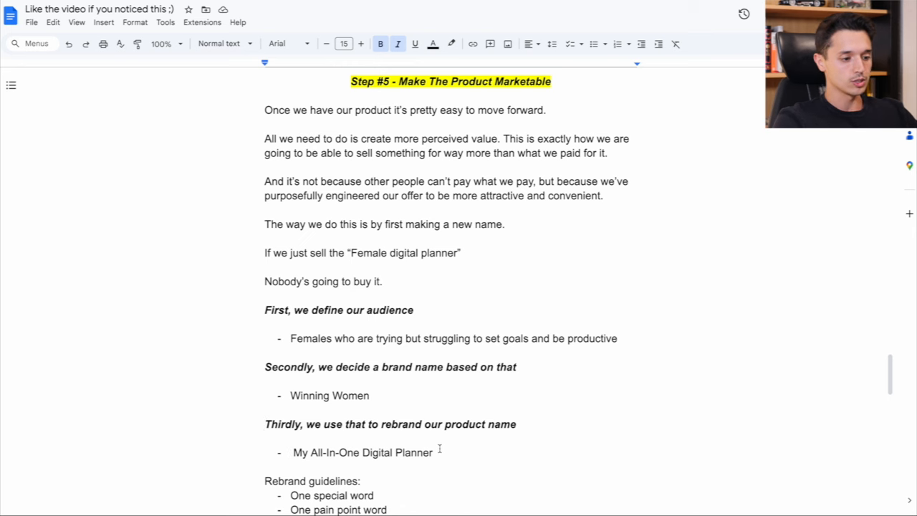
pyautogui.scroll(-3)
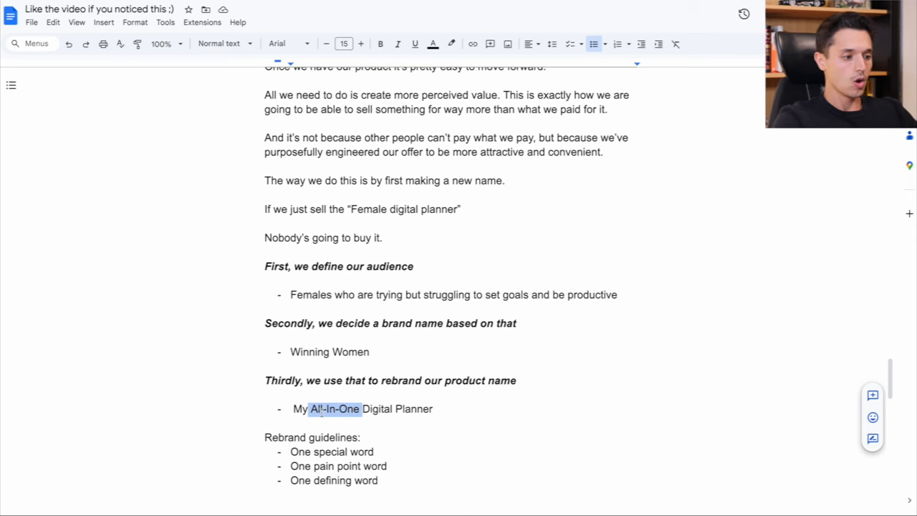
pyautogui.click(335, 409)
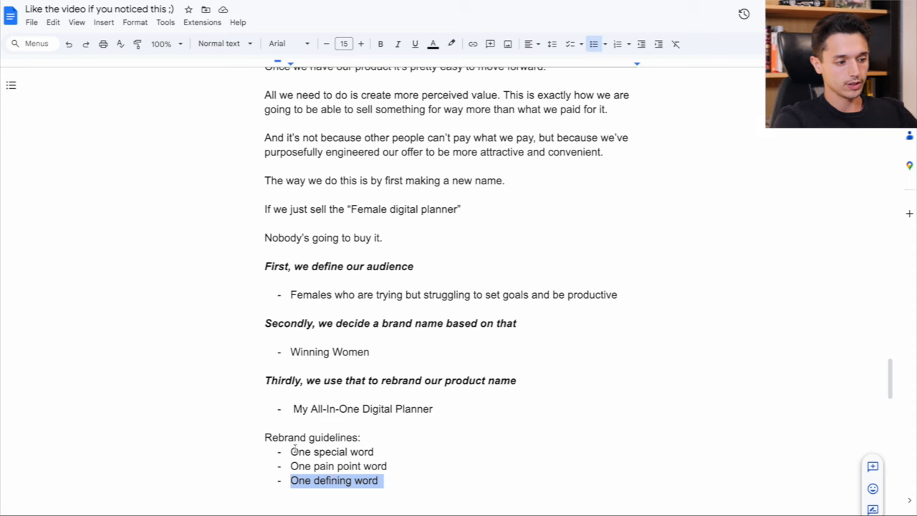
pyautogui.click(193, 425)
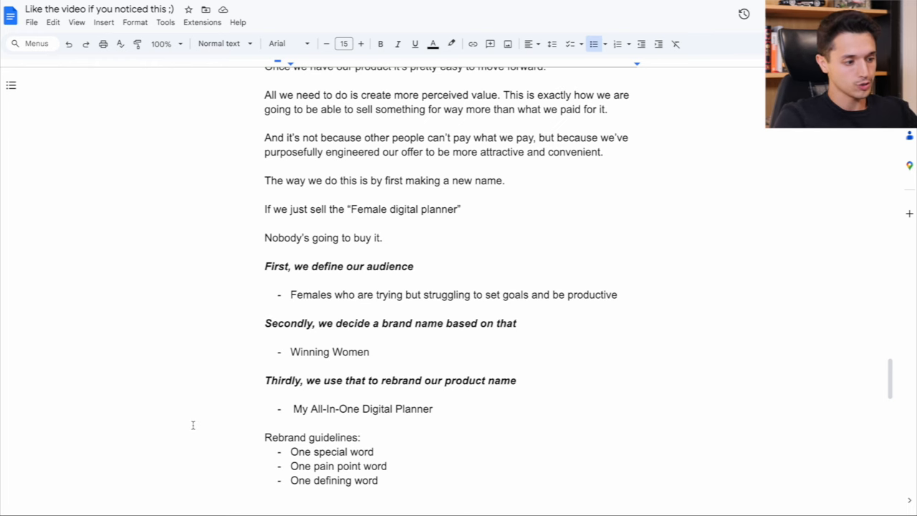
pyautogui.scroll(-3)
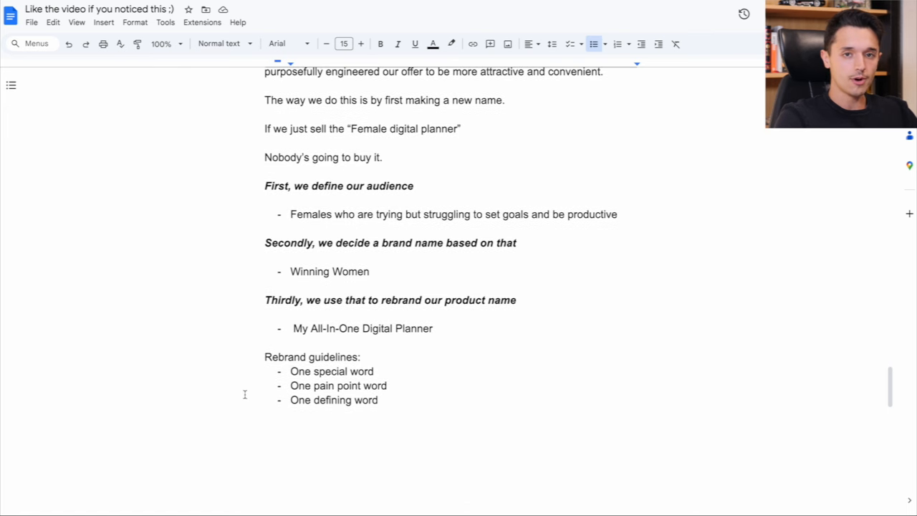
pyautogui.scroll(-3)
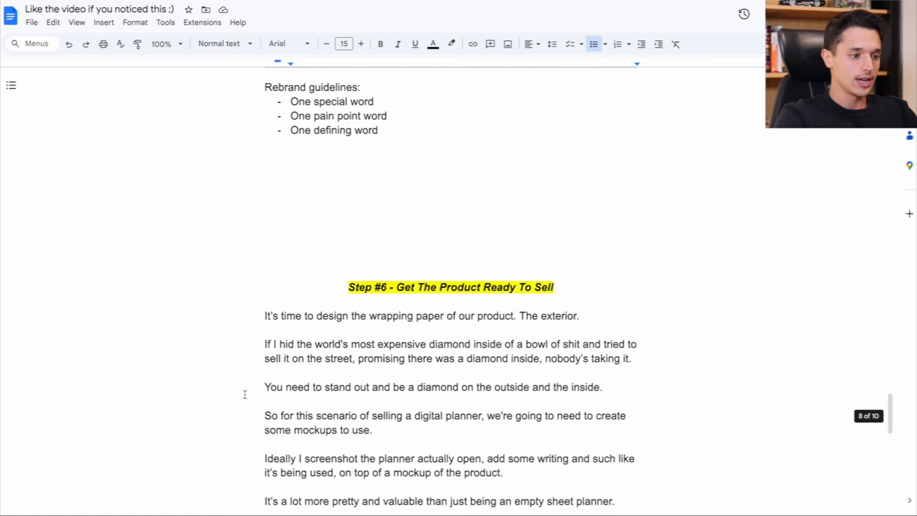
# Scroll to Step #6's paragraphs naming Canva as the mockup design tool.
pyautogui.scroll(-3)
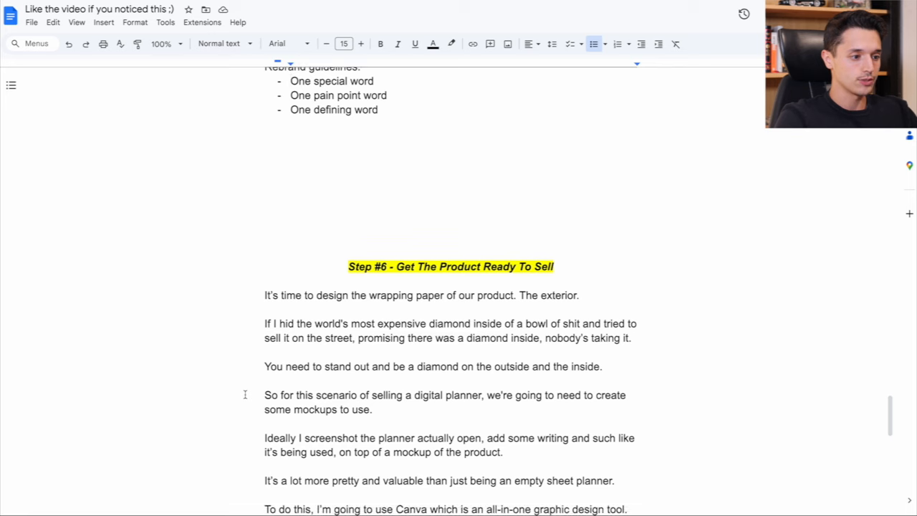
pyautogui.scroll(-3)
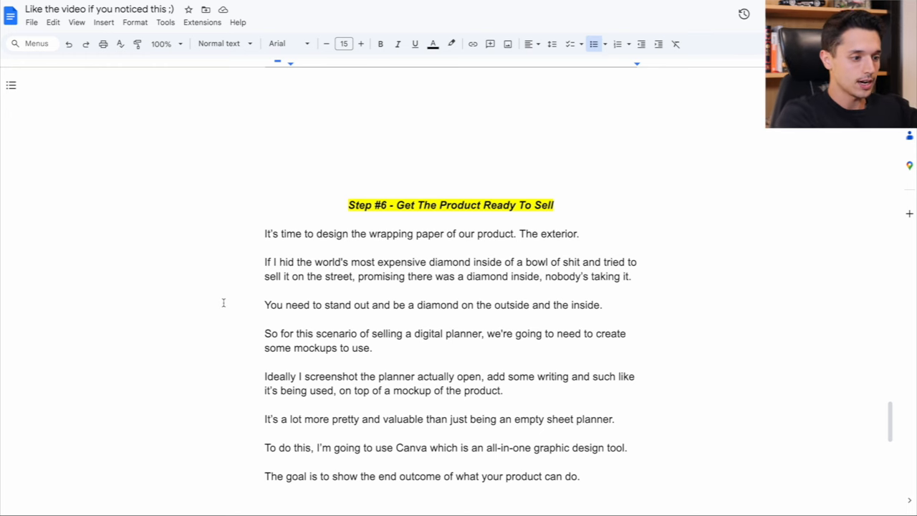
pyautogui.moveTo(232, 328)
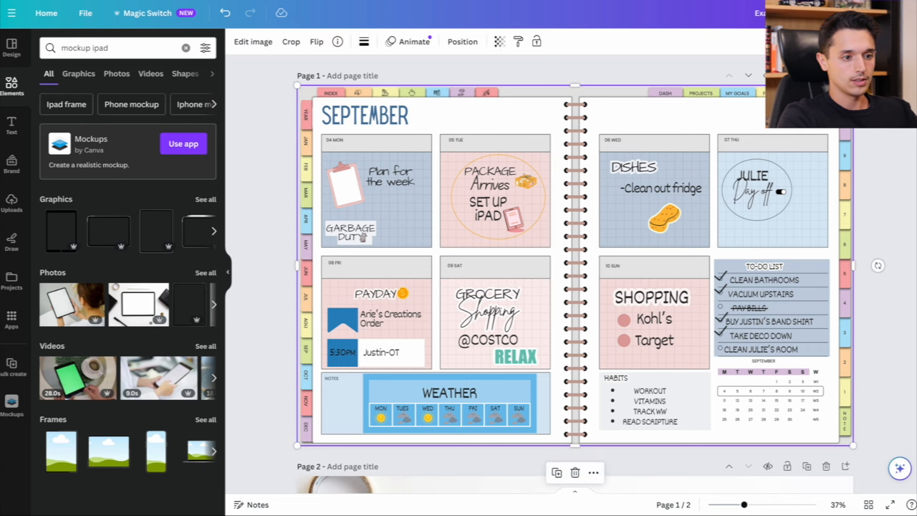
# Delete page 2's decorations, Monday sticker, 5:30PM Justin-OT note, weather widget, checkmarks and weather icons.
pyautogui.click(365, 116)
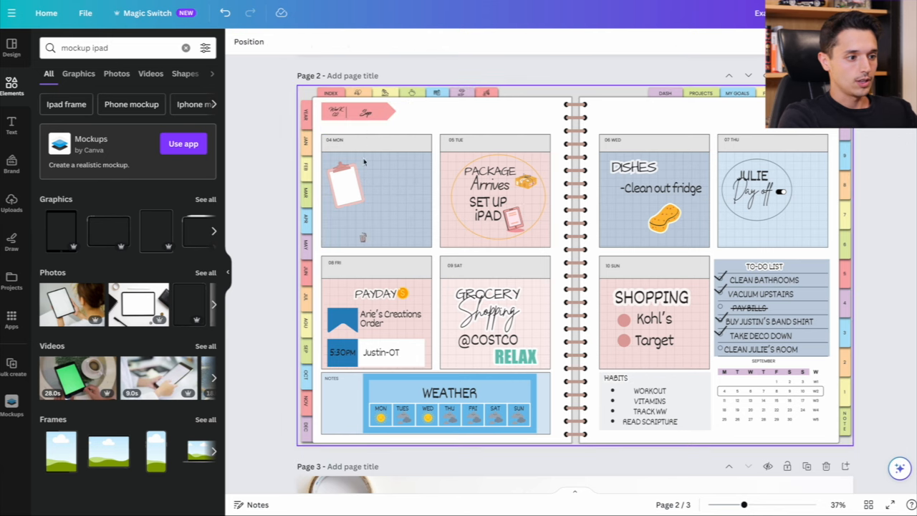
pyautogui.click(494, 194)
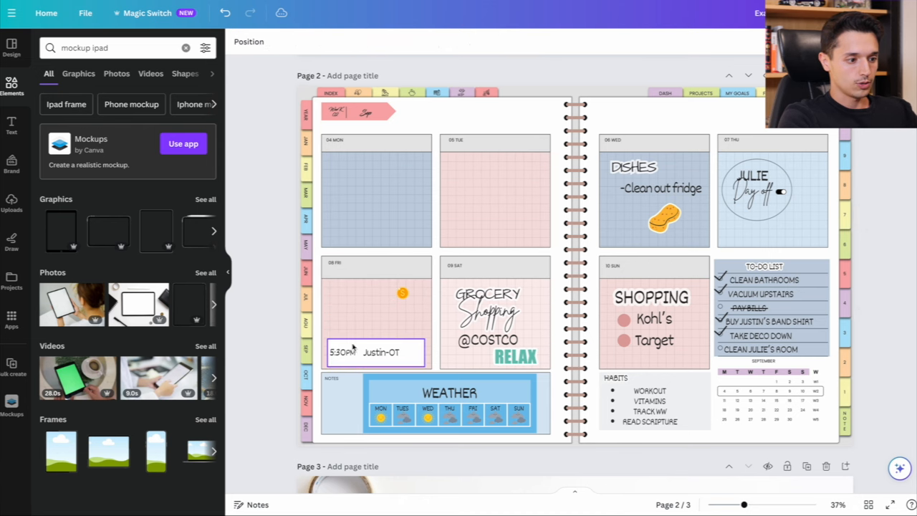
pyautogui.click(343, 352)
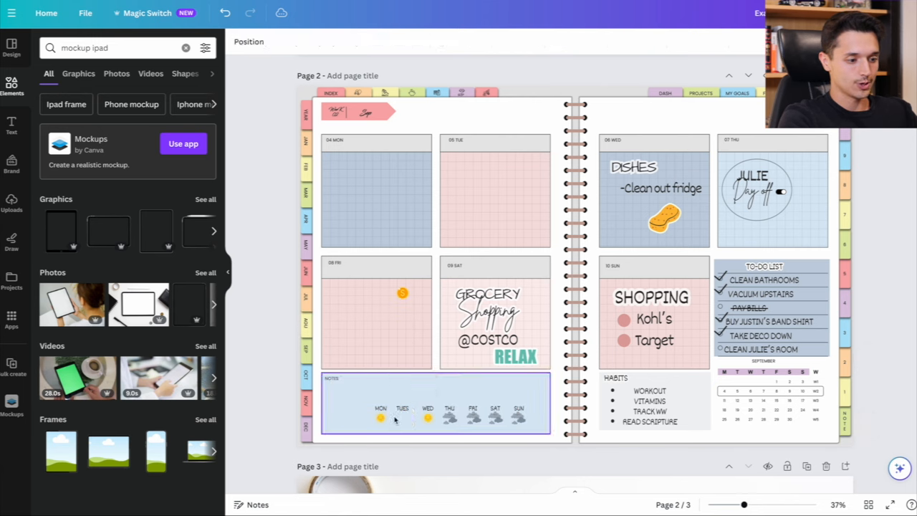
pyautogui.click(487, 308)
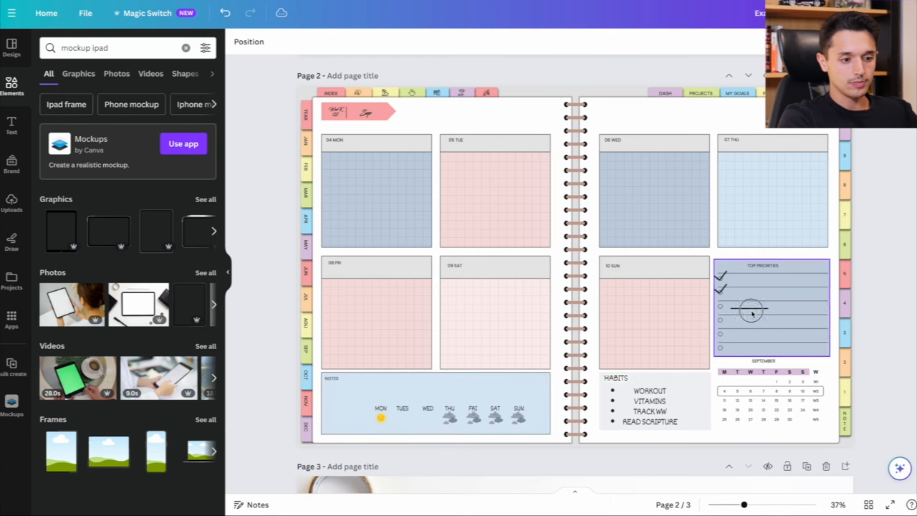
pyautogui.click(750, 313)
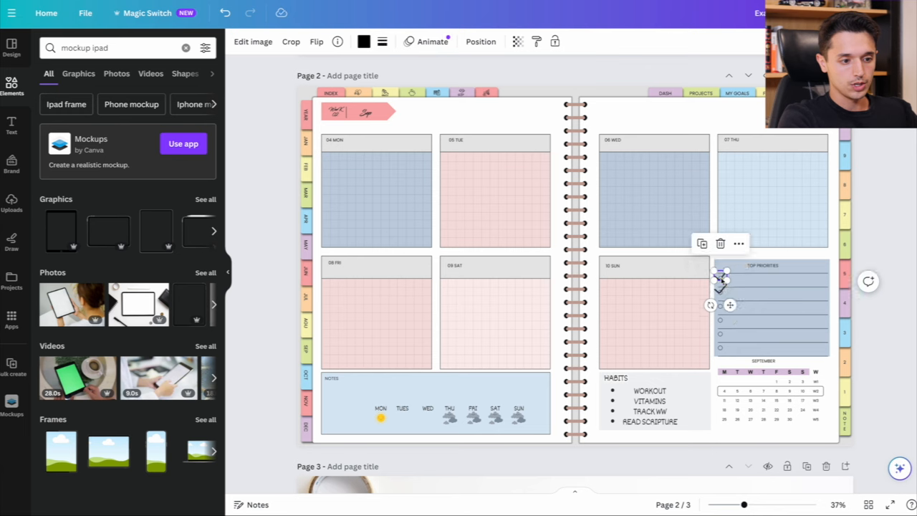
pyautogui.click(642, 405)
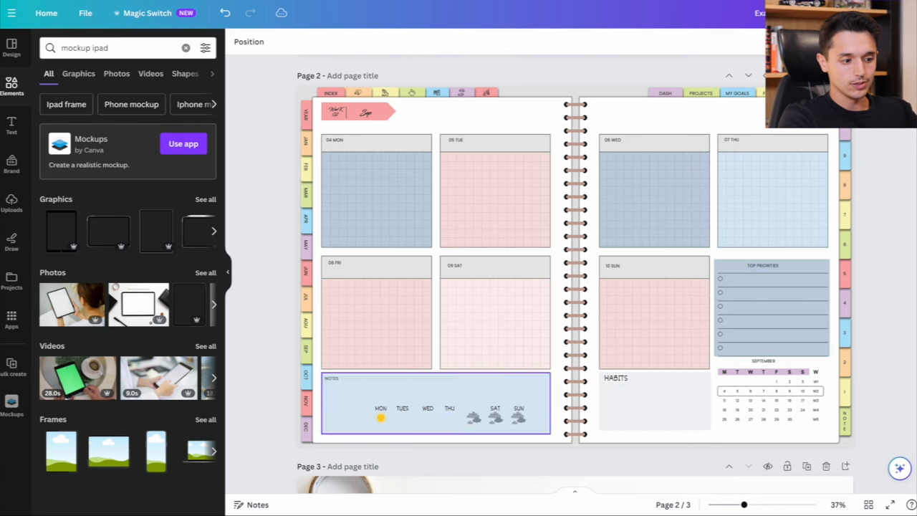
pyautogui.click(403, 408)
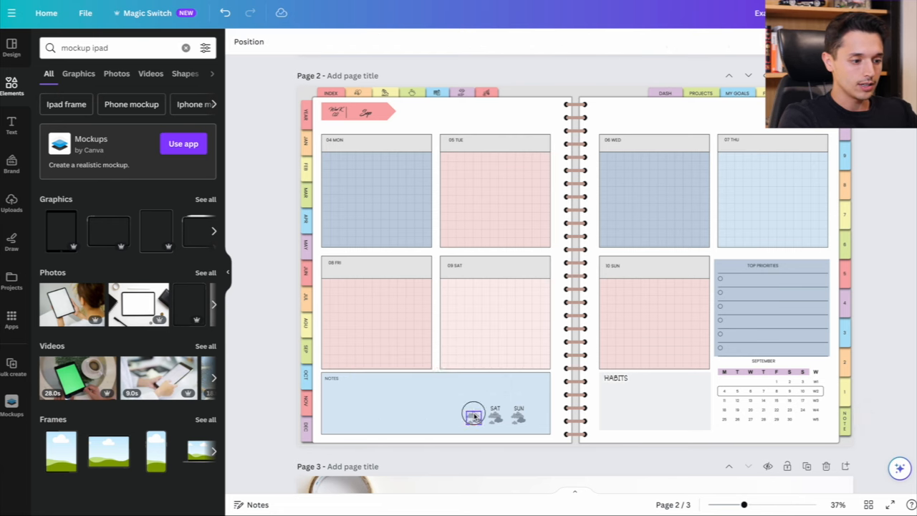
pyautogui.moveTo(473, 415); pyautogui.dragTo(522, 418)
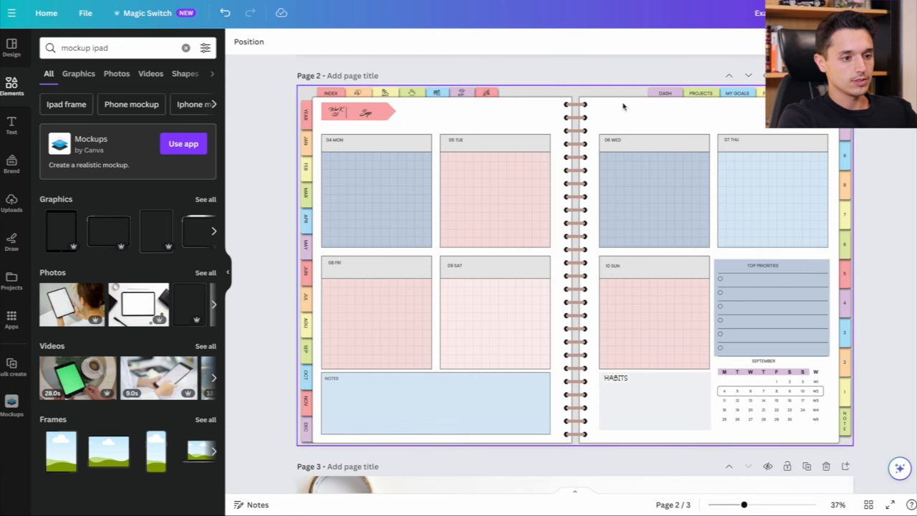
pyautogui.moveTo(525, 151)
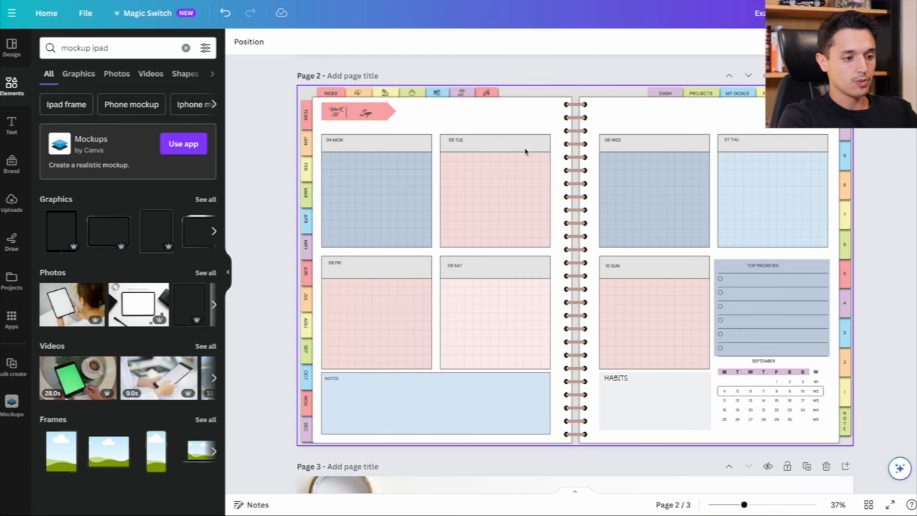
pyautogui.click(494, 197)
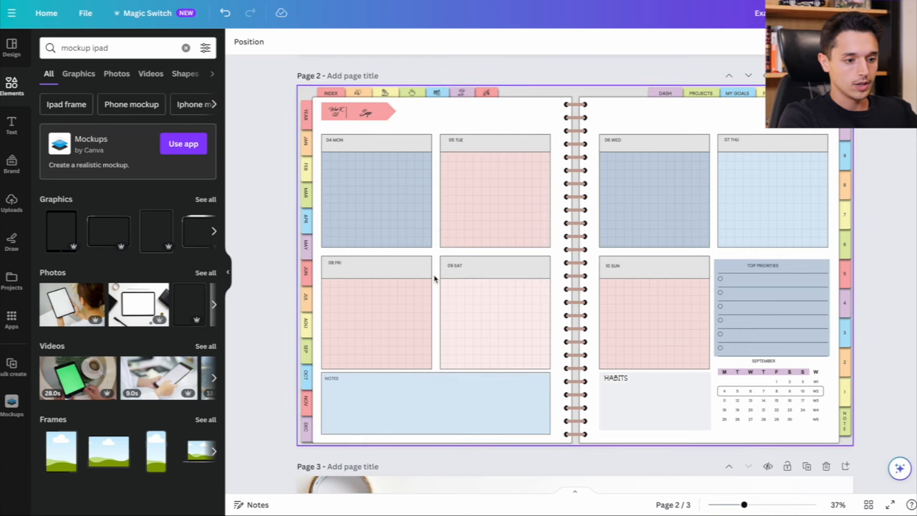
pyautogui.moveTo(467, 116)
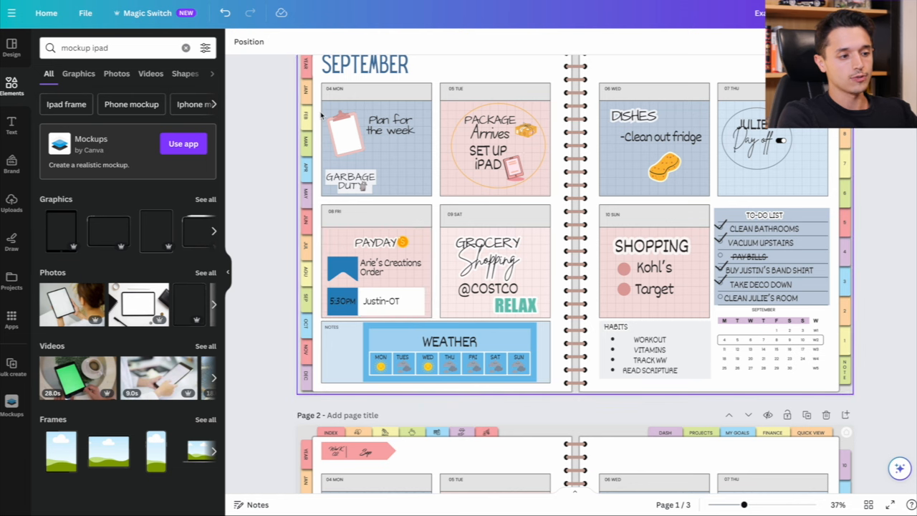
# Scroll past blank page 2 to the page 3 iPad mockup and click the canvas.
pyautogui.scroll(-3)
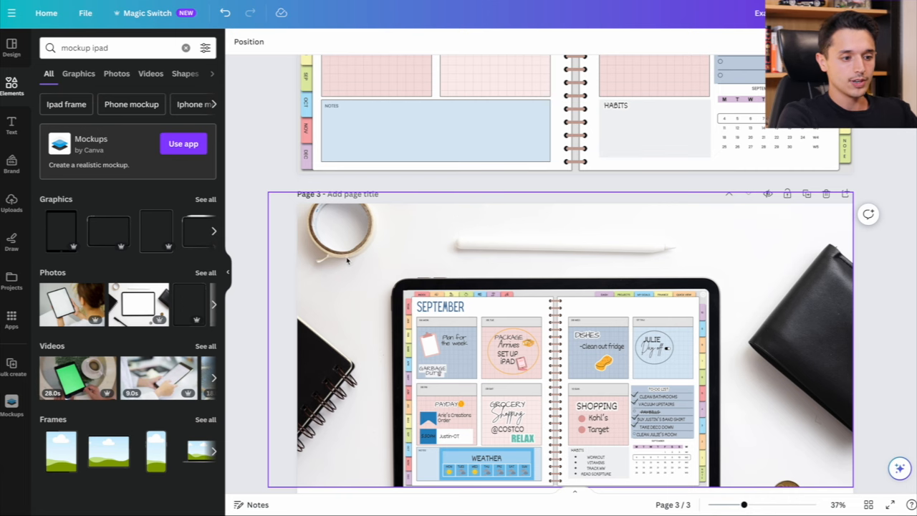
pyautogui.moveTo(444, 232)
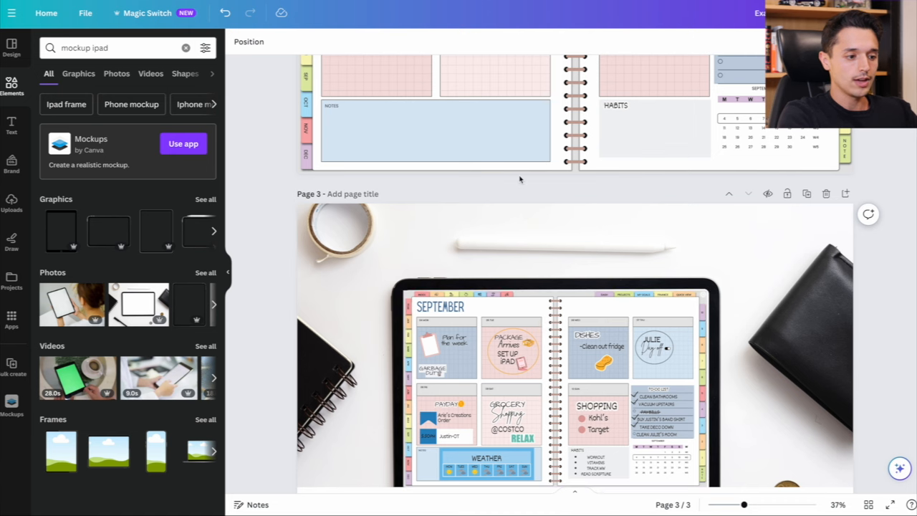
pyautogui.click(501, 287)
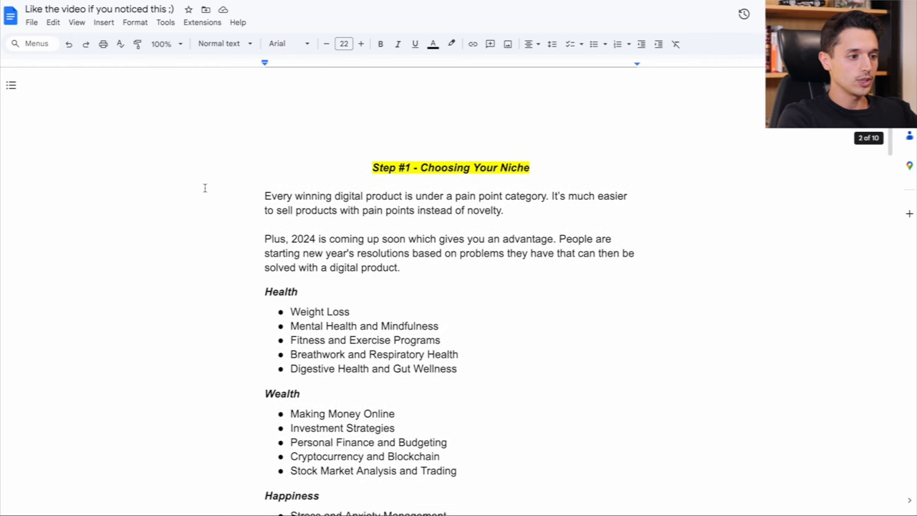
# Scroll rapidly through the guide from Step #1 down to Step #6's Canva mockup paragraph.
pyautogui.scroll(-3)
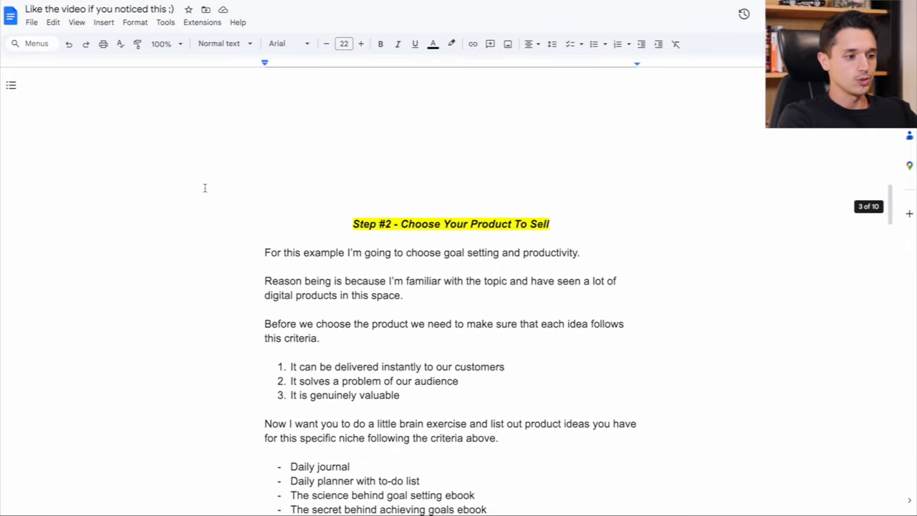
pyautogui.scroll(-3)
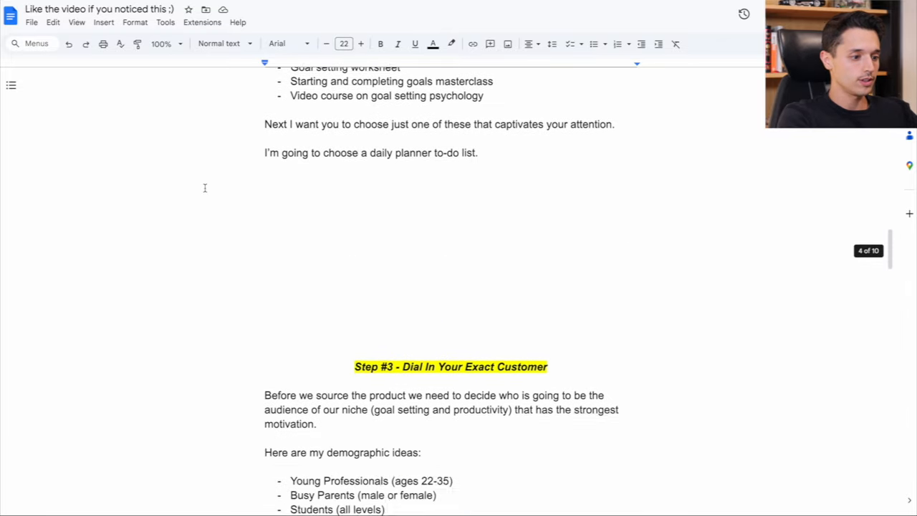
pyautogui.scroll(-3)
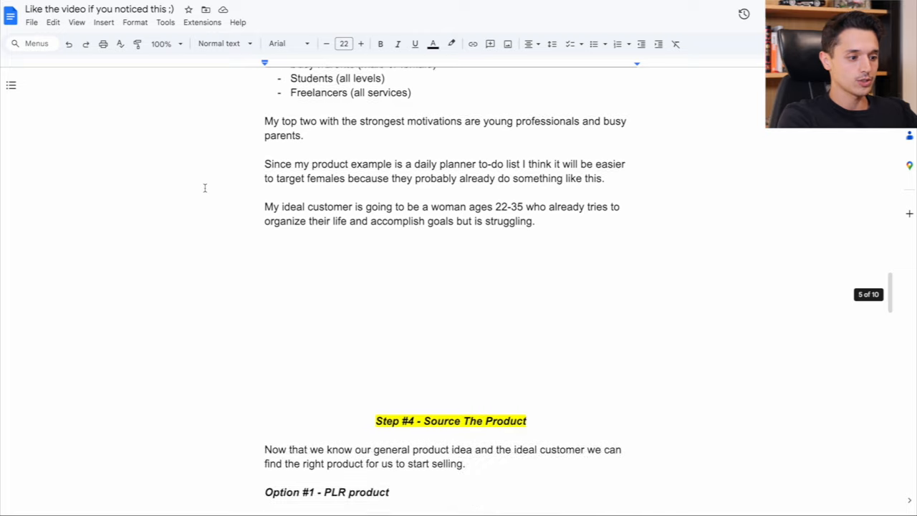
pyautogui.scroll(-3)
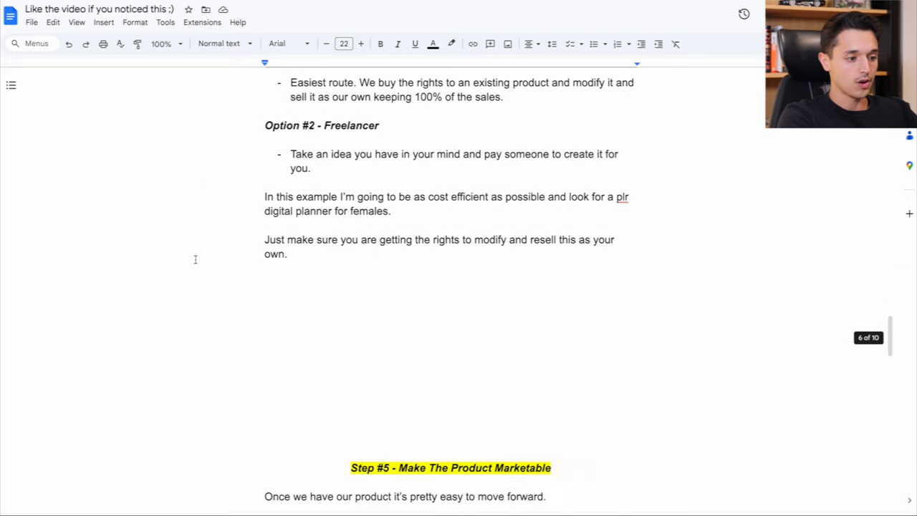
pyautogui.scroll(-3)
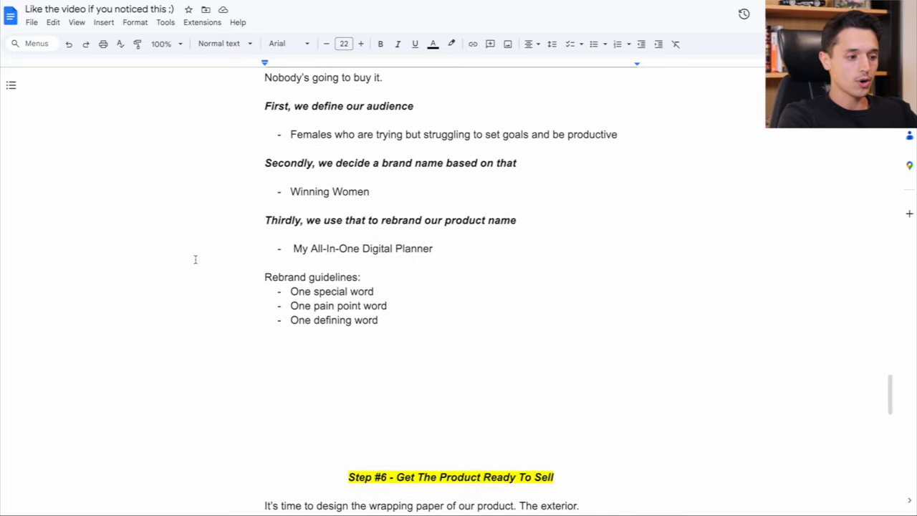
pyautogui.scroll(-3)
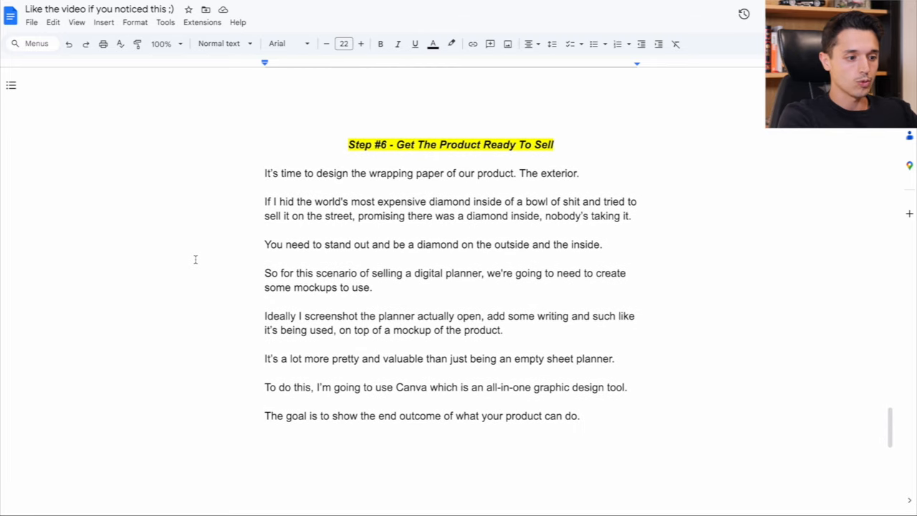